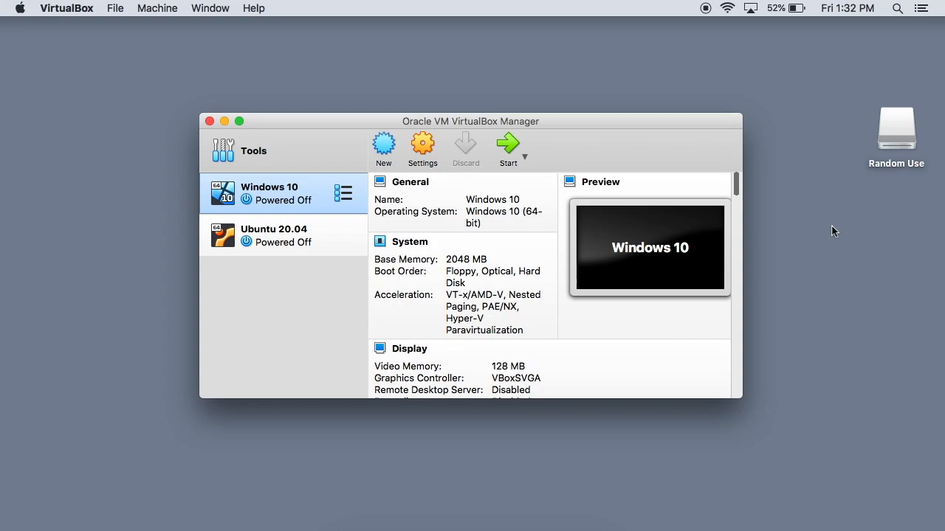
mouse_move(899, 124)
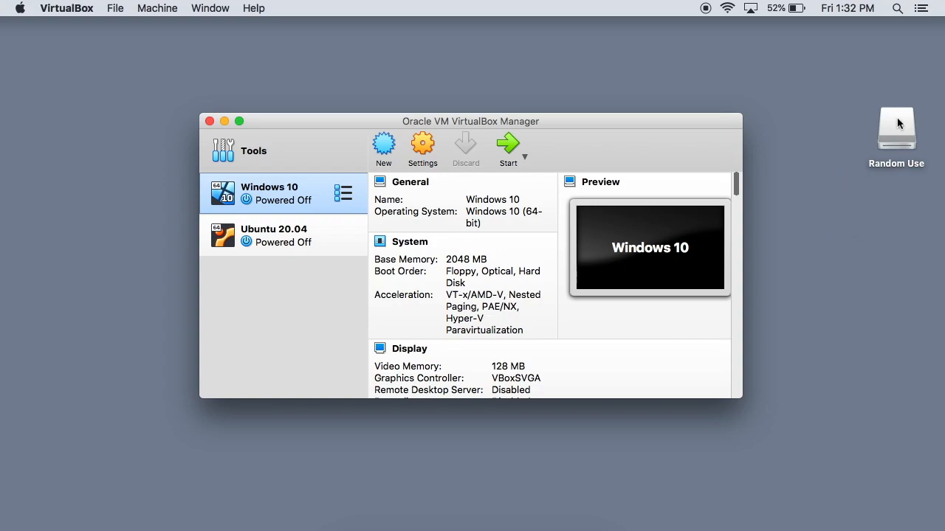
Reveal the external Random Use drive's contents from the desktop, finding it empty
double_click(895, 127)
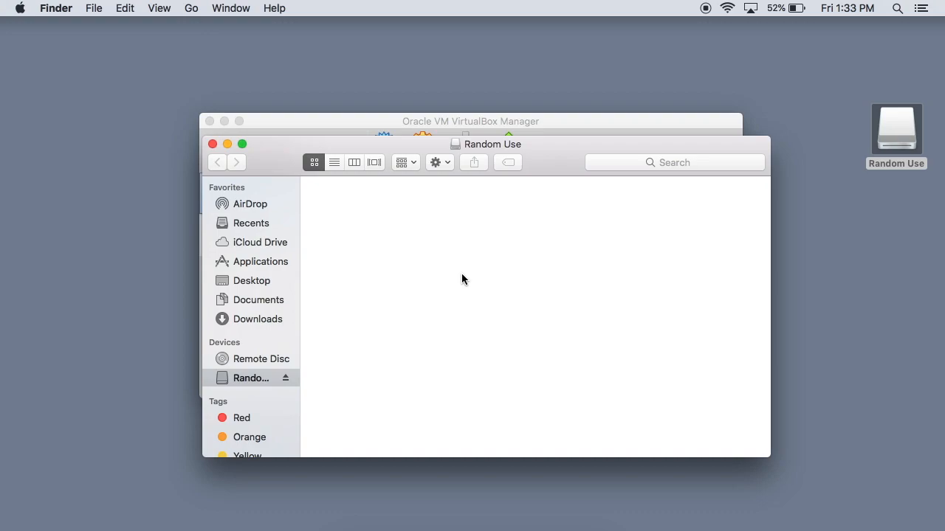
mouse_move(351, 244)
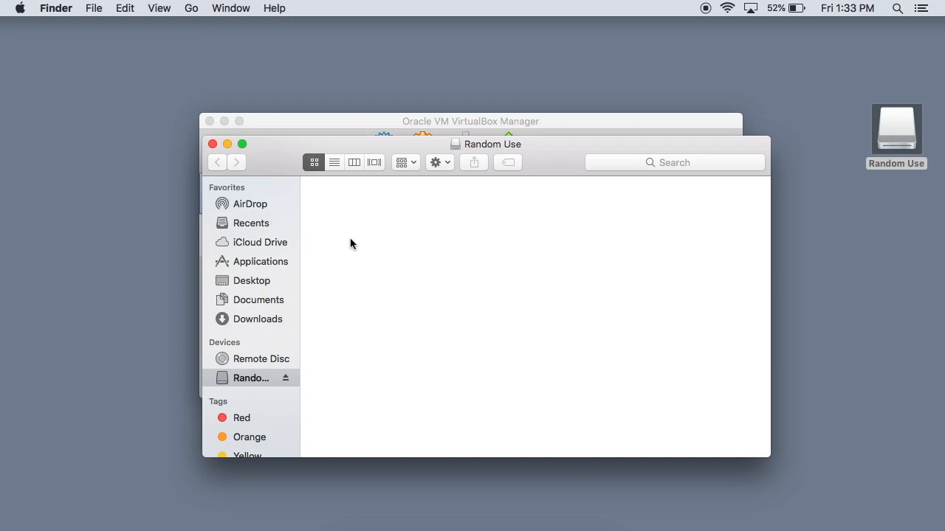
mouse_move(260, 225)
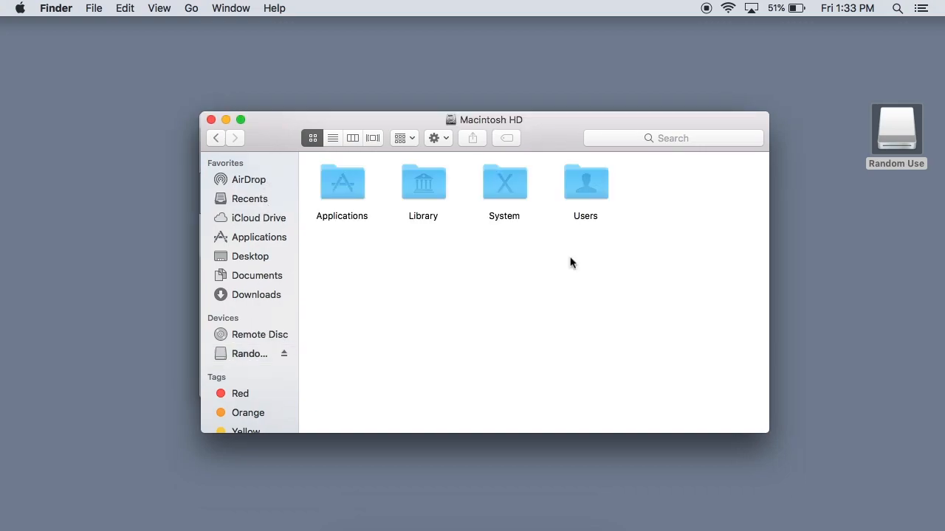
mouse_move(611, 275)
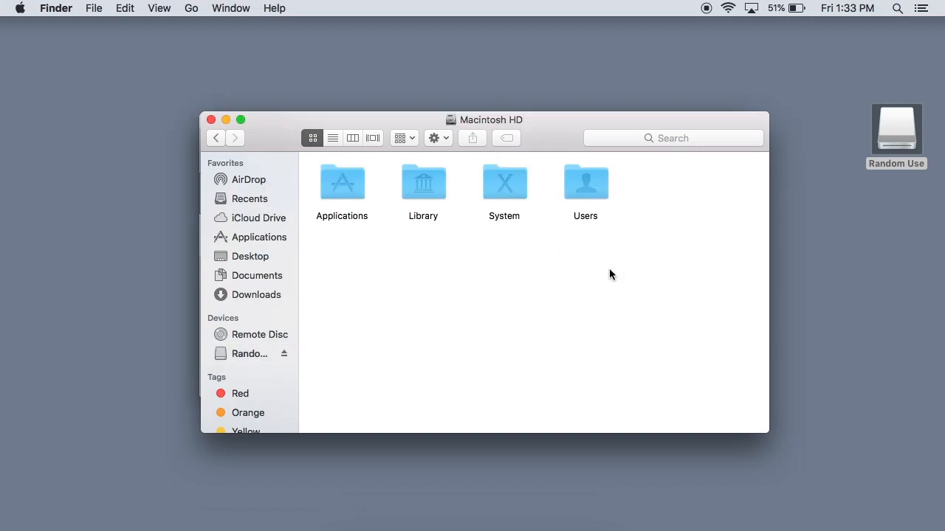
Browse Macintosh HD > Users > administrator > VirtualBox VMs and select all its folders
double_click(584, 183)
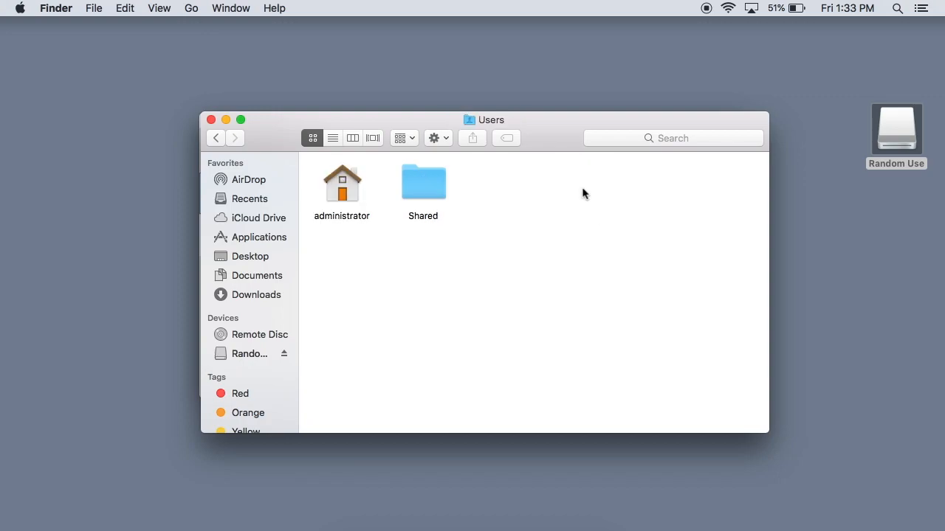
double_click(342, 183)
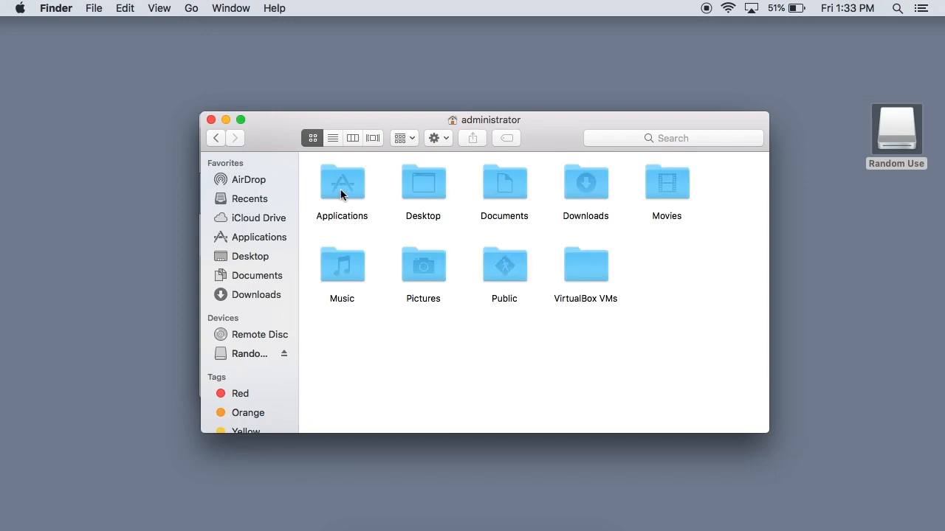
mouse_move(585, 265)
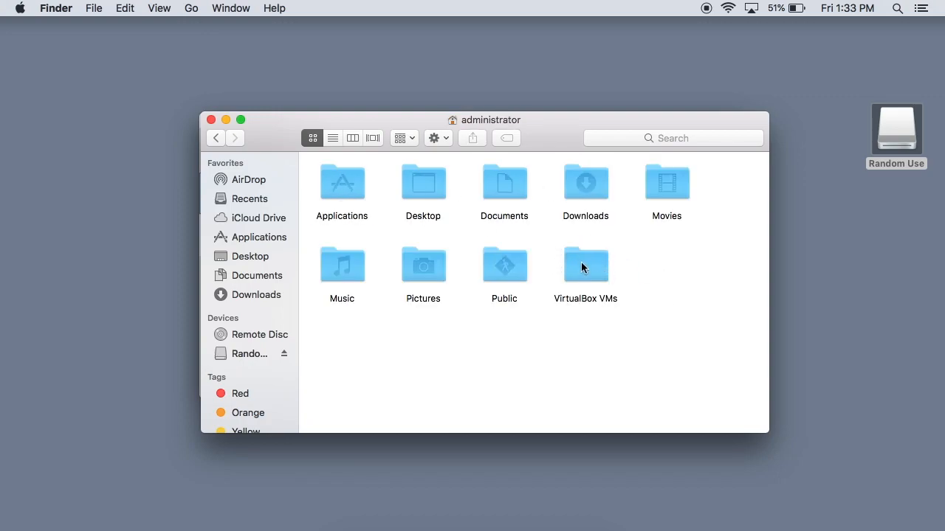
double_click(584, 264)
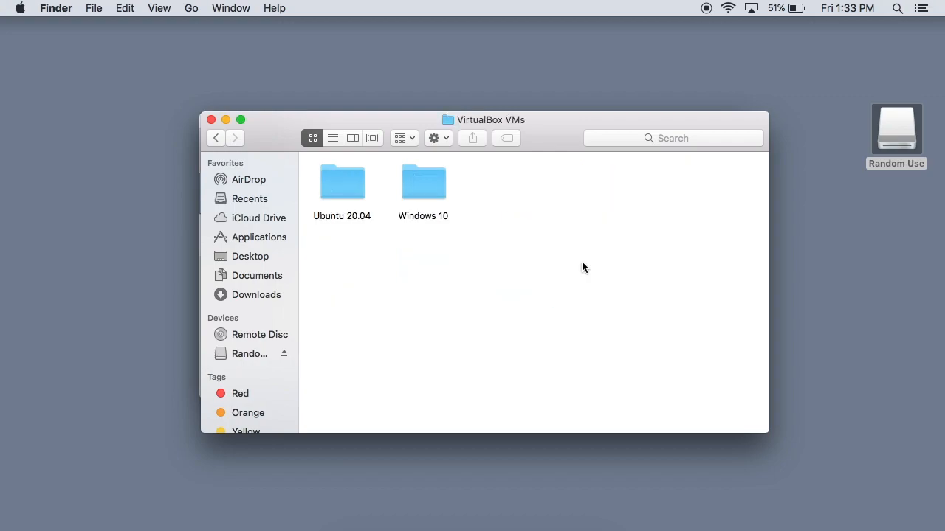
mouse_move(472, 271)
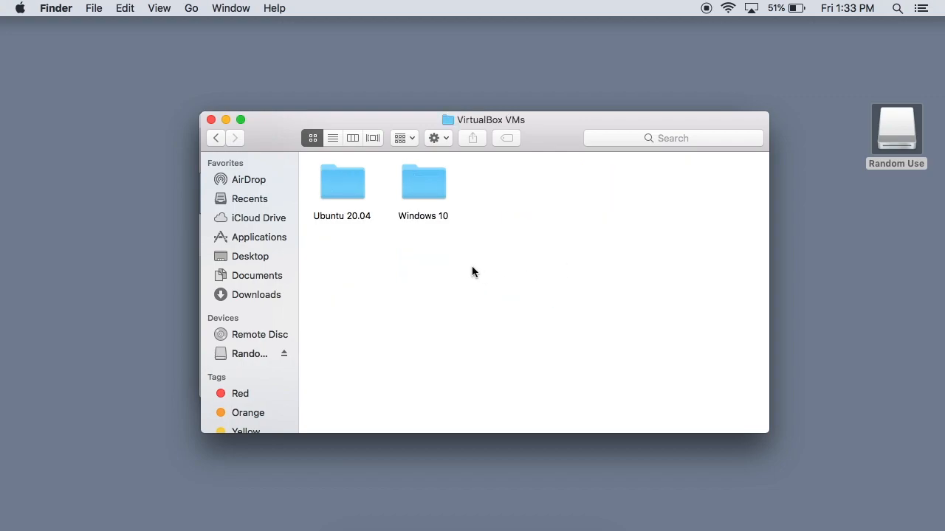
mouse_move(549, 130)
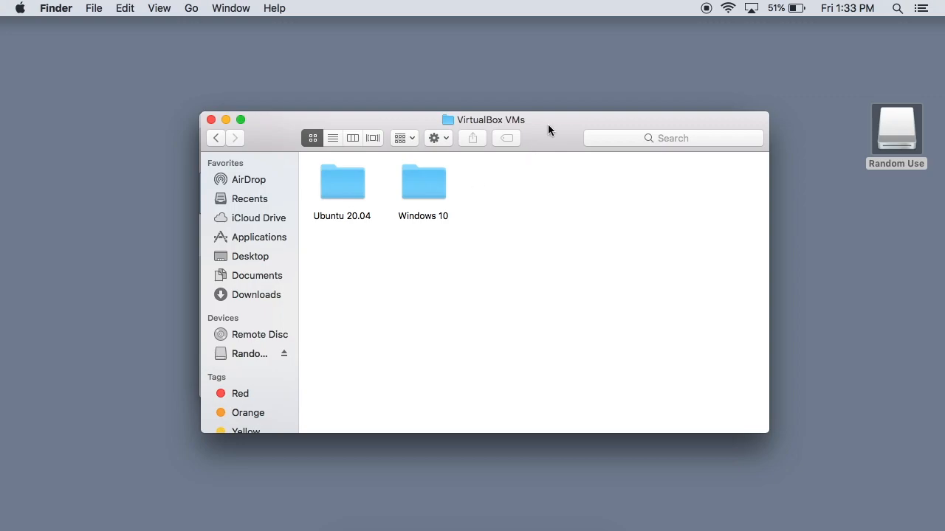
key(cmd+a)
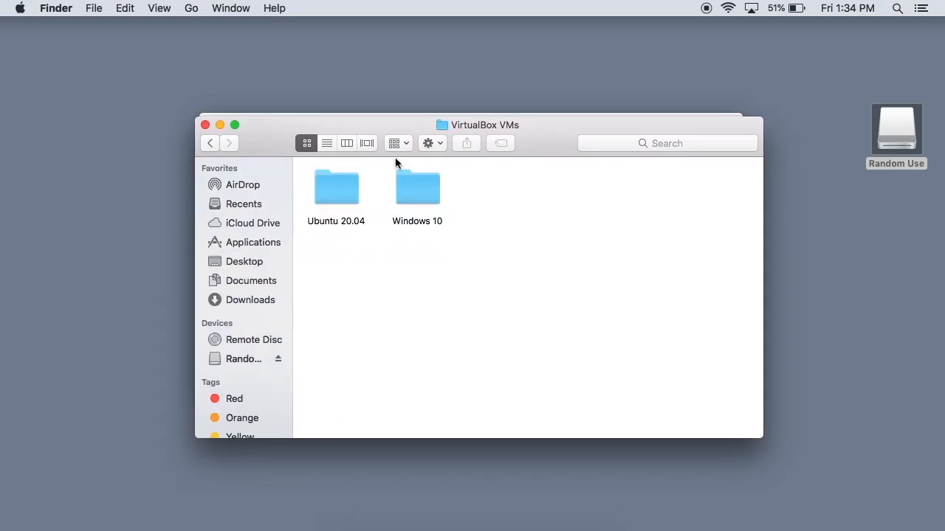
mouse_move(267, 142)
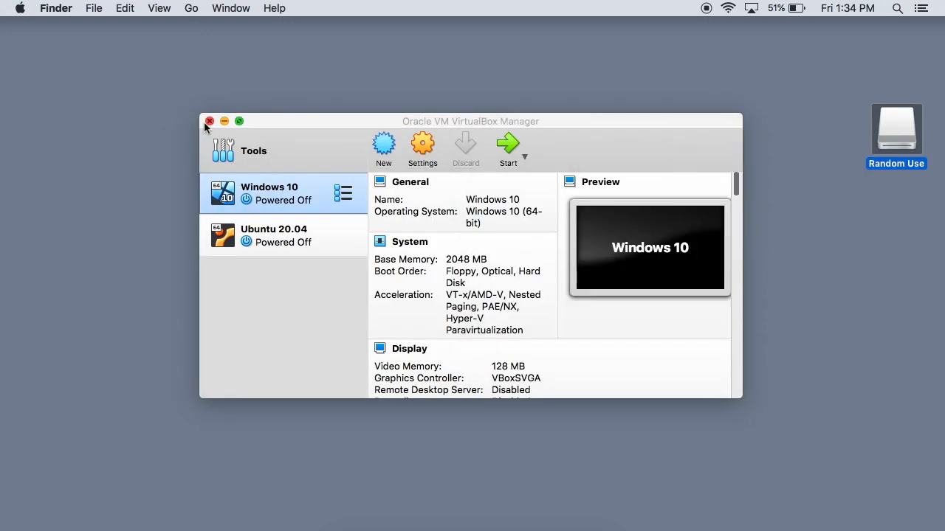
mouse_move(885, 270)
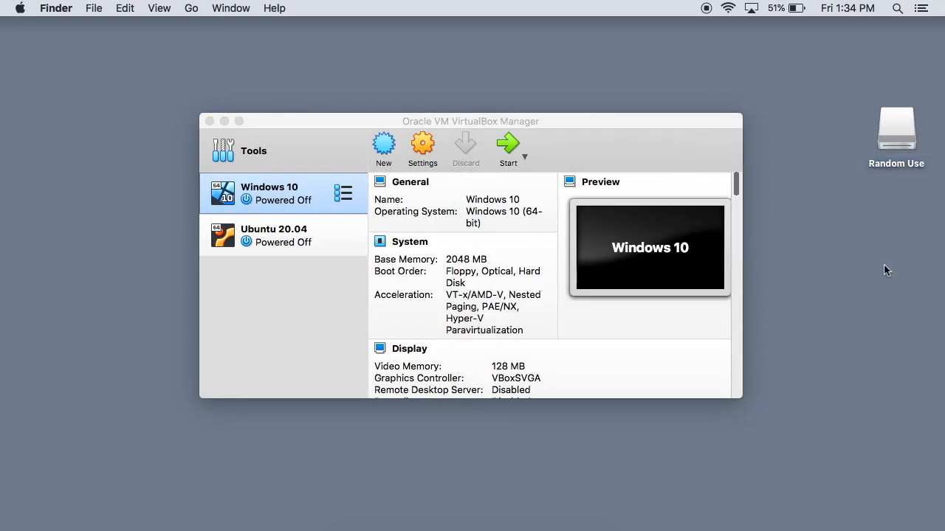
Switch VirtualBox Manager from the Windows 10 details to the Tools welcome pane
click(254, 151)
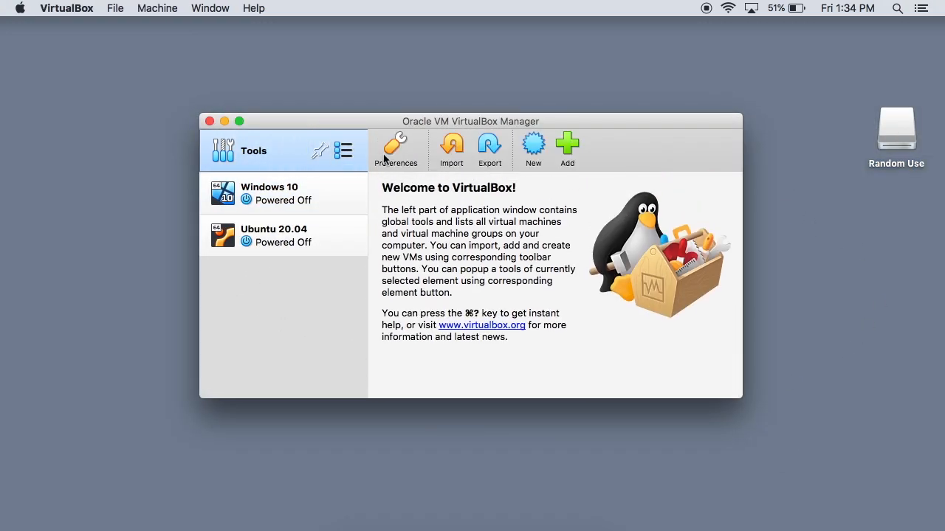
mouse_move(533, 147)
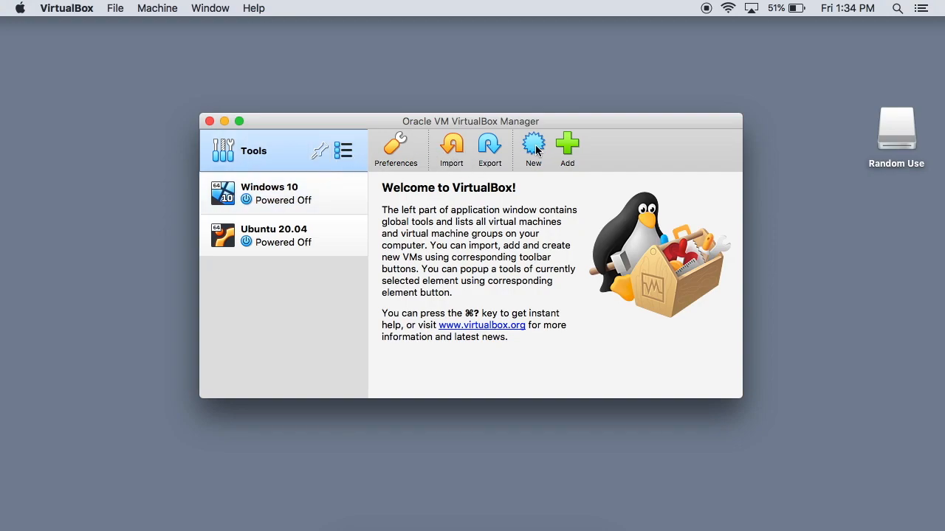
Start a new virtual machine named 'Windows XP', version Windows XP (32-bit)
click(532, 148)
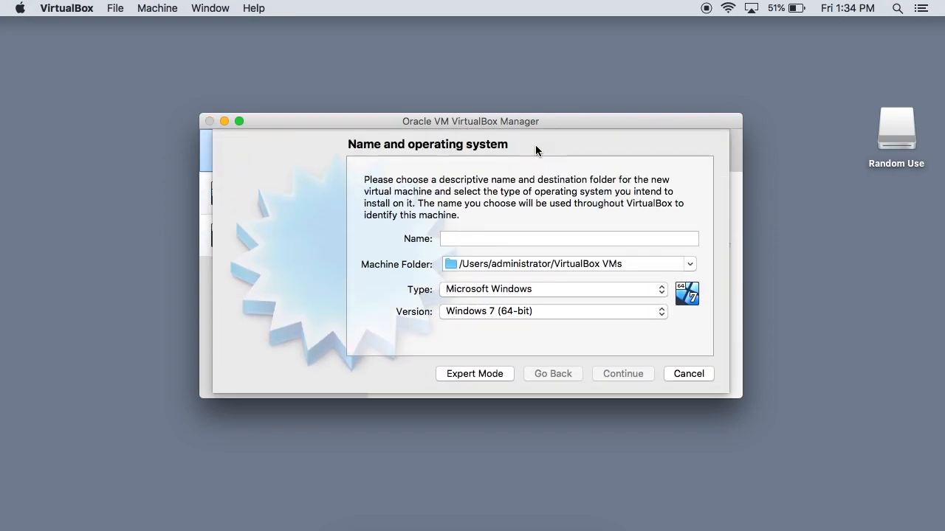
click(568, 239)
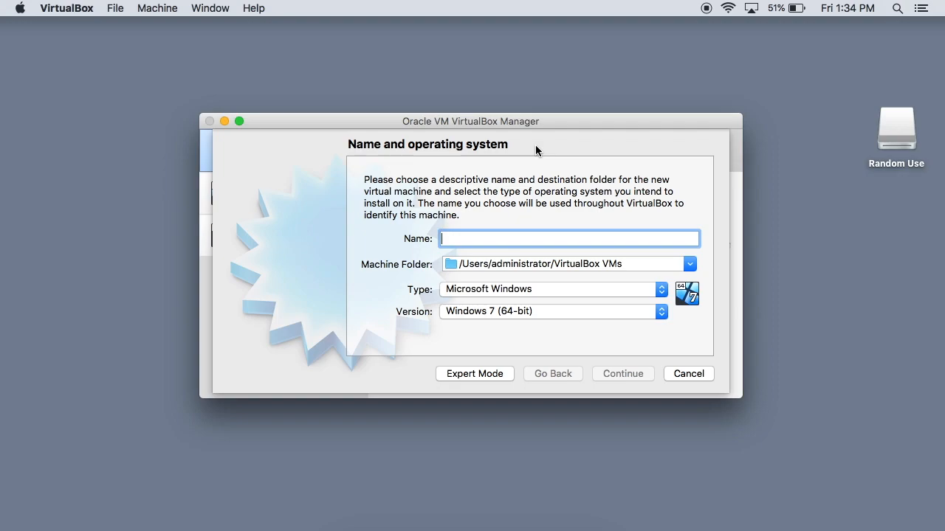
mouse_move(532, 304)
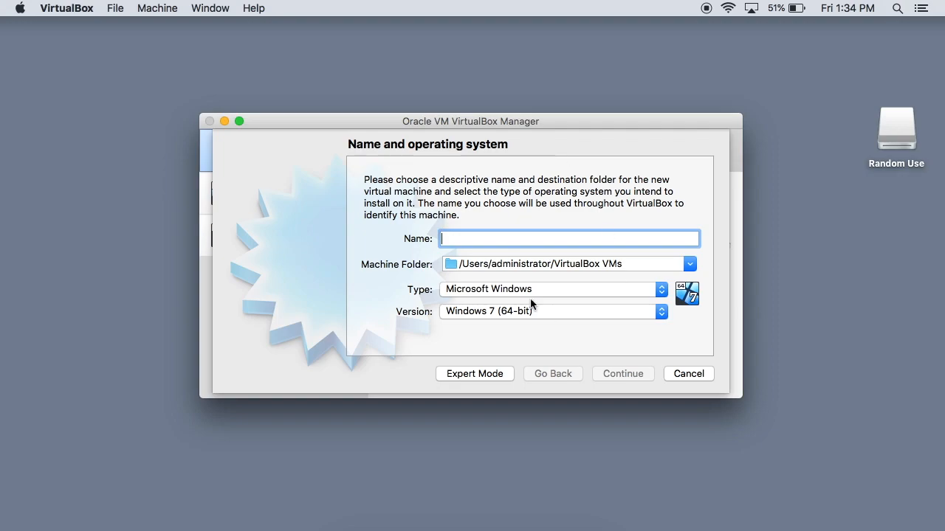
mouse_move(360, 262)
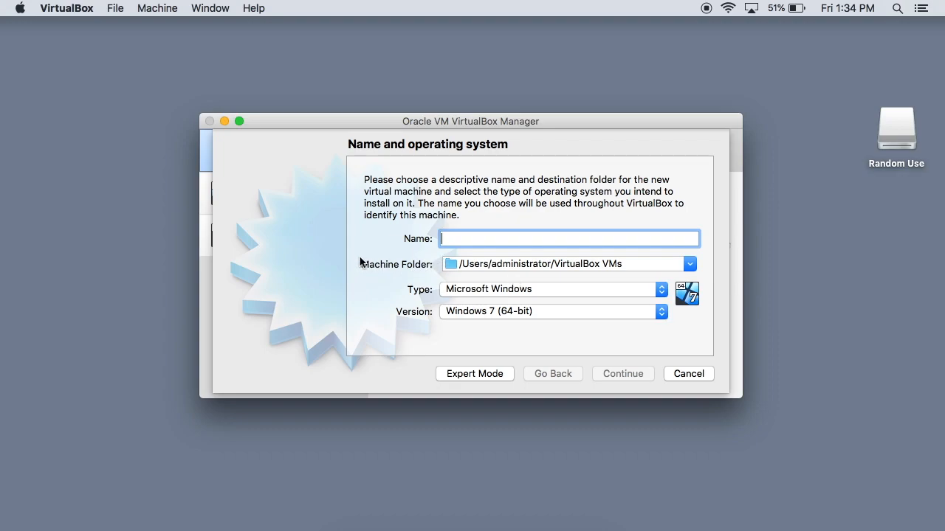
mouse_move(387, 267)
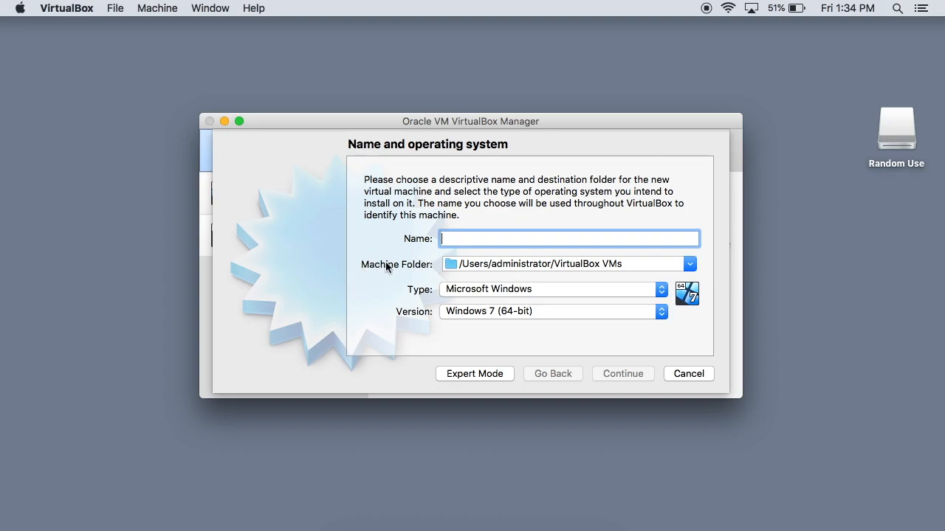
mouse_move(509, 260)
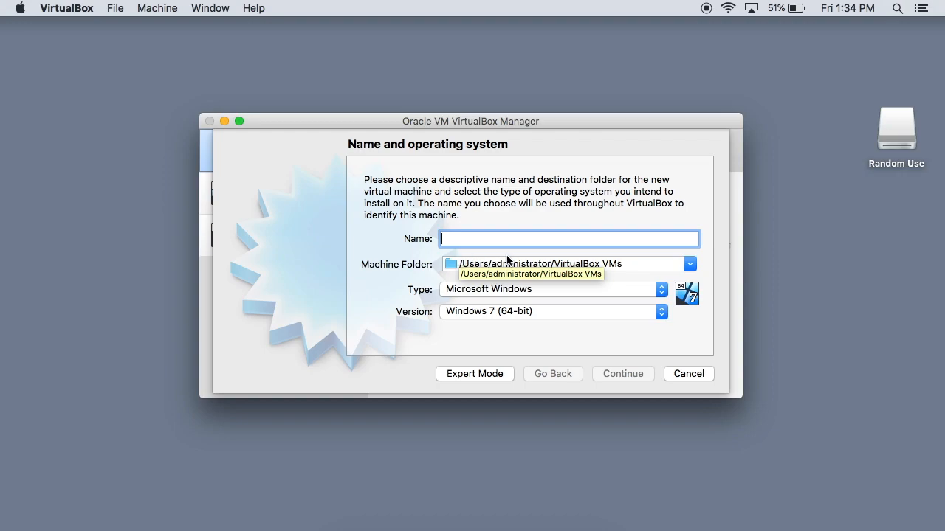
mouse_move(703, 267)
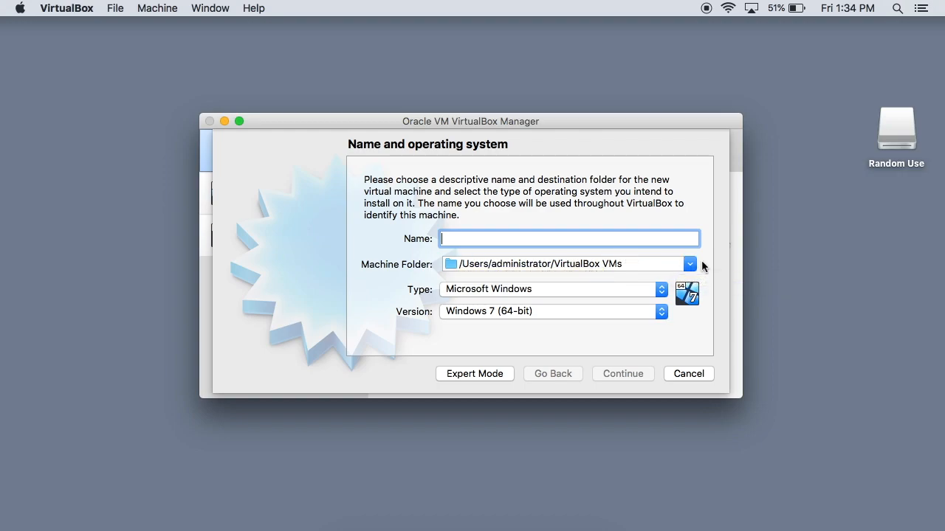
mouse_move(690, 274)
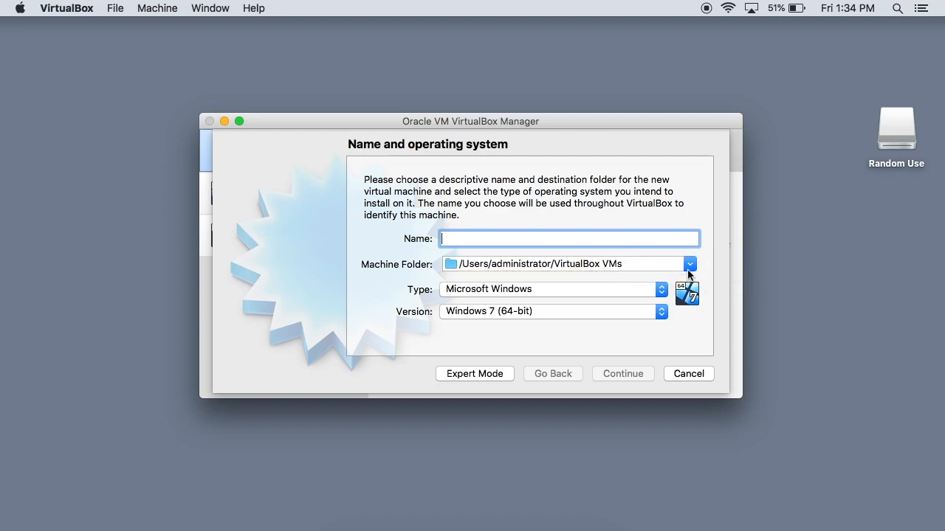
mouse_move(697, 272)
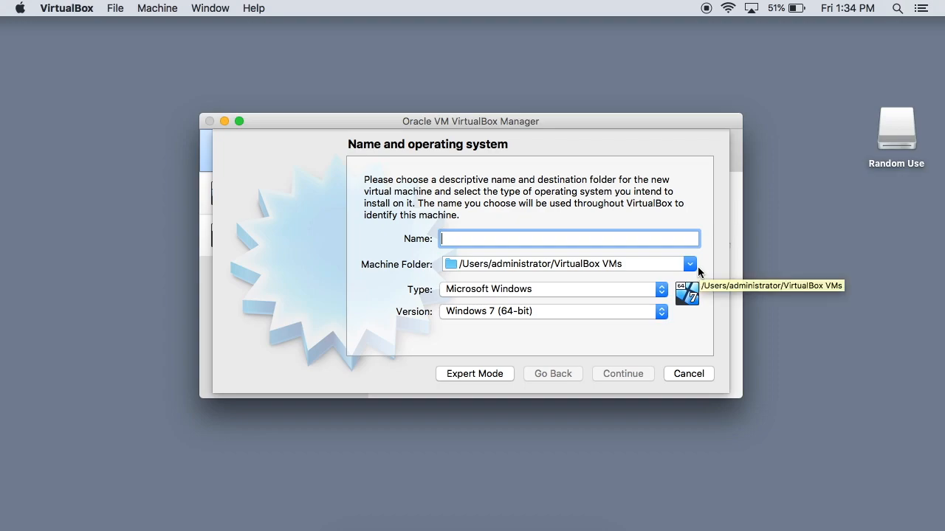
mouse_move(708, 276)
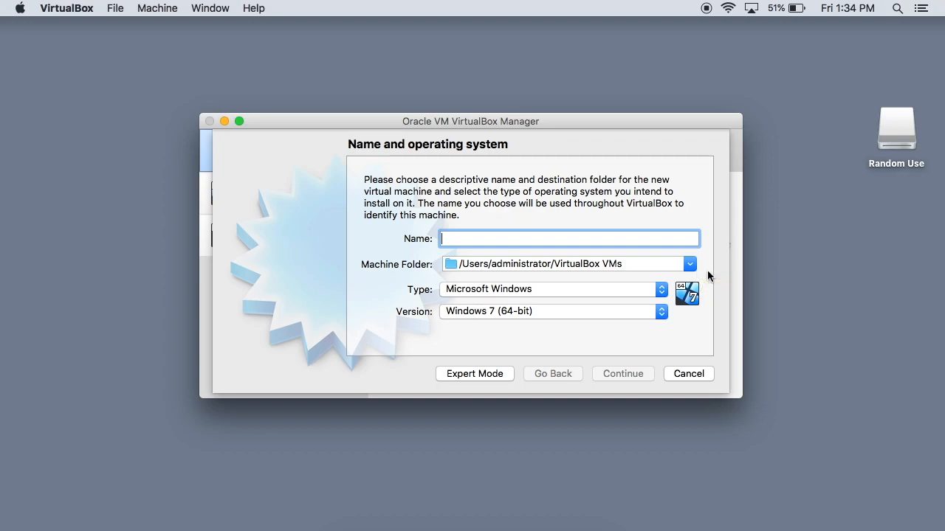
text(Windows XP)
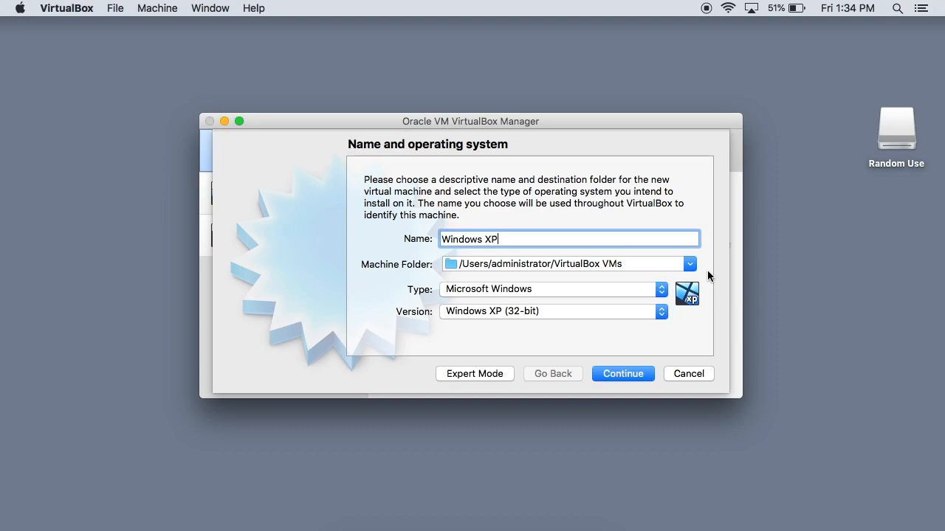
mouse_move(206, 220)
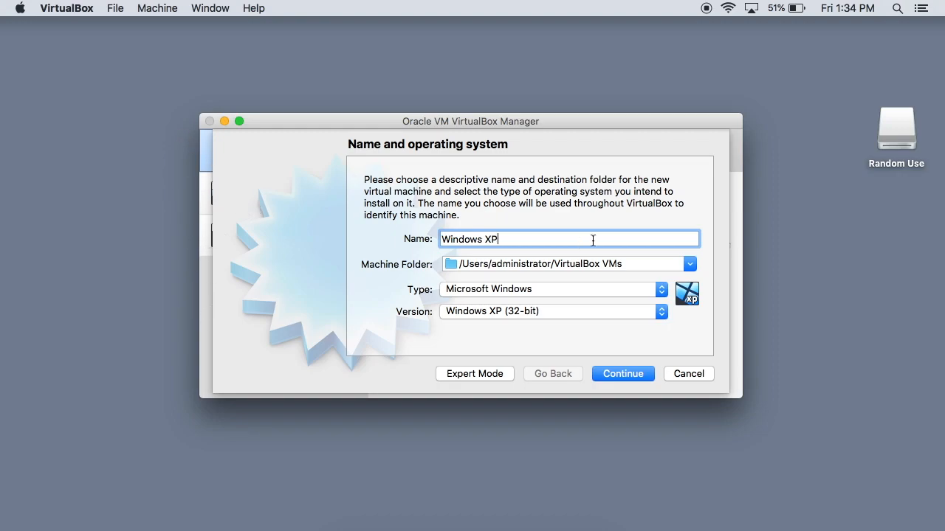
click(690, 263)
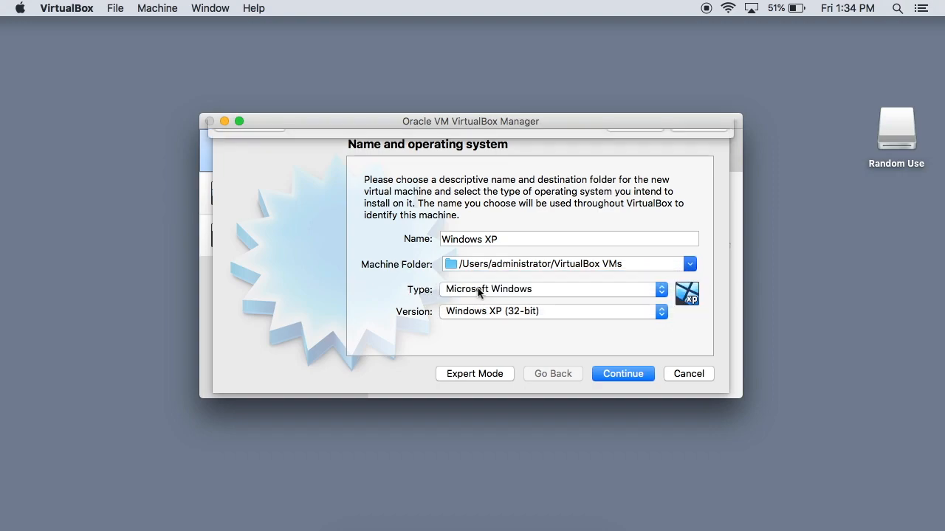
Choose the external Random Use drive as the machine folder, cancelling a New Folder prompt on the way
click(688, 263)
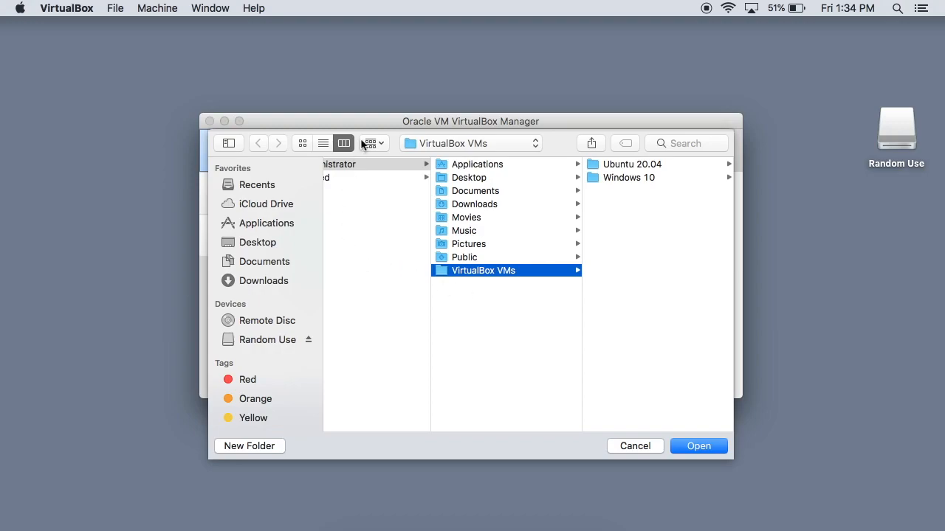
click(267, 340)
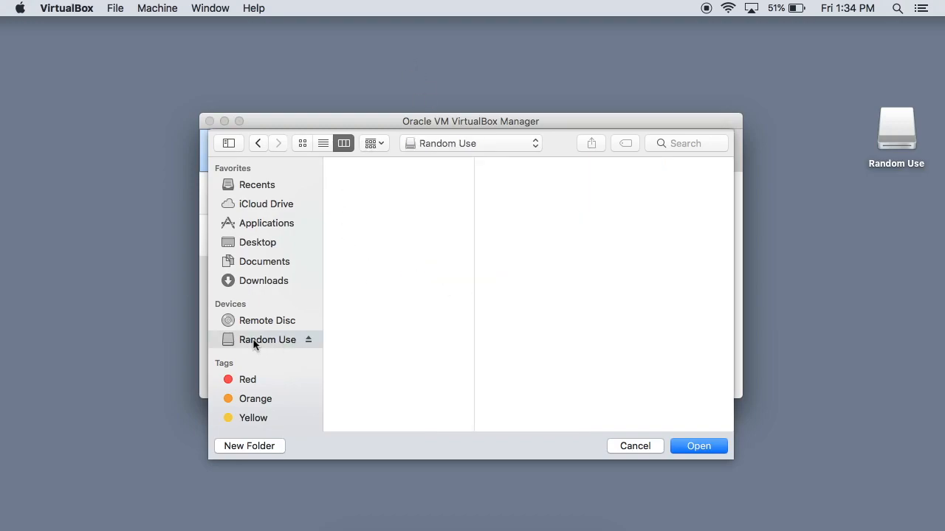
mouse_move(390, 256)
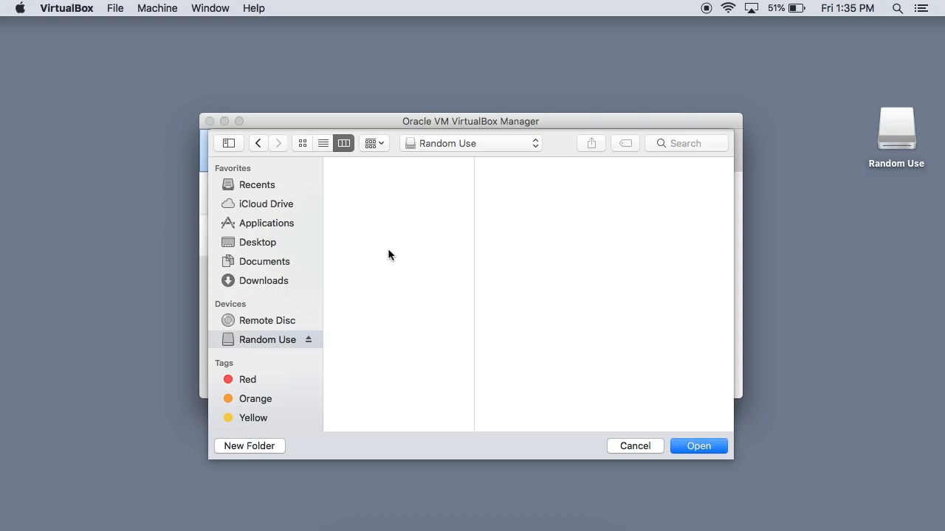
mouse_move(625, 382)
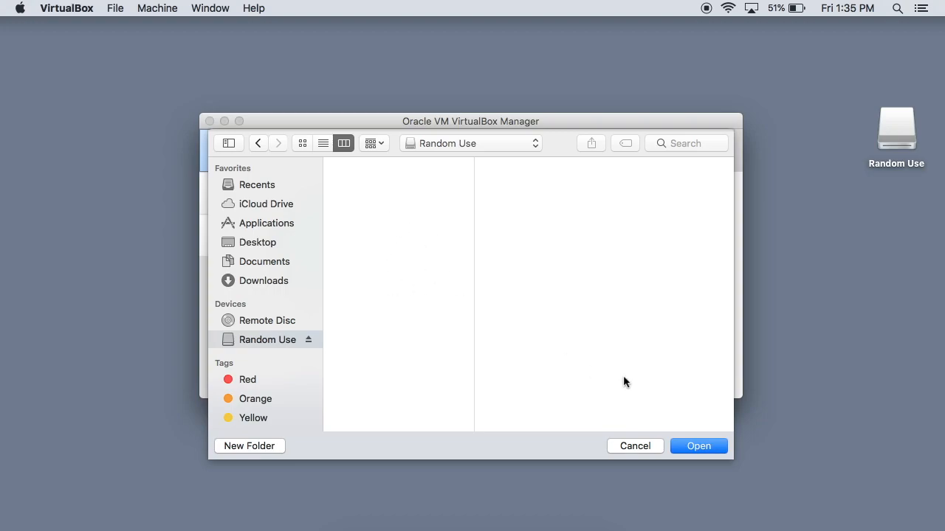
mouse_move(508, 313)
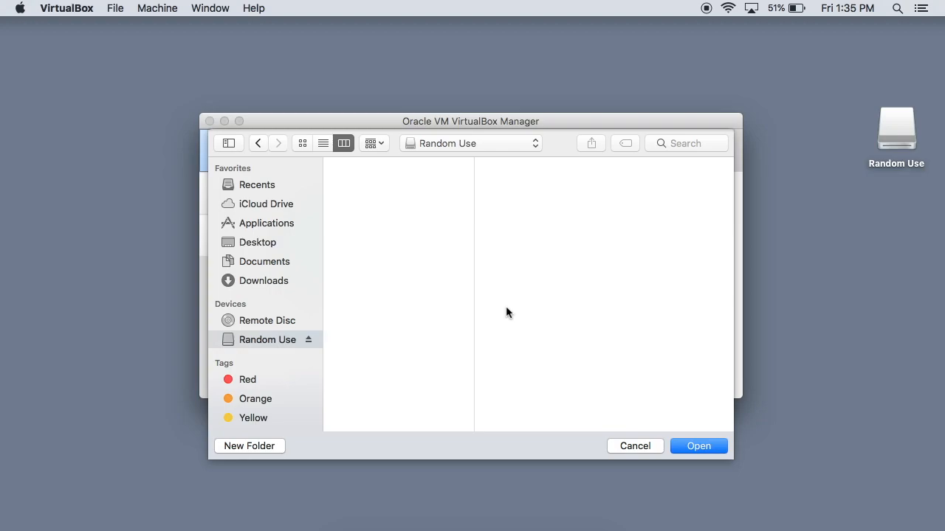
mouse_move(505, 352)
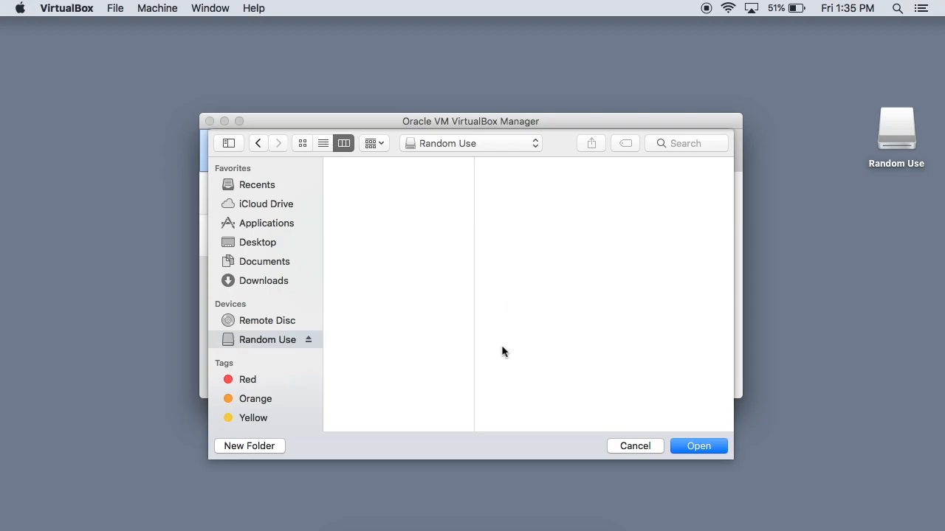
click(248, 446)
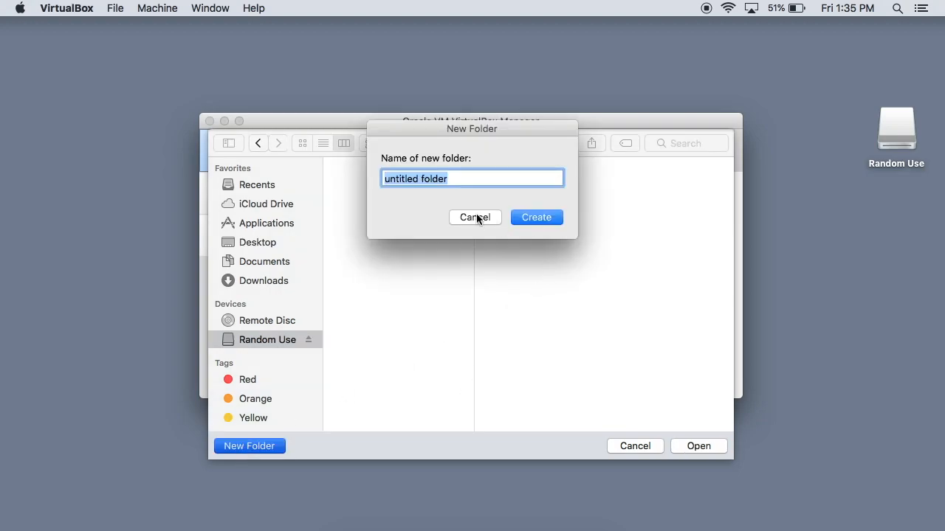
click(475, 217)
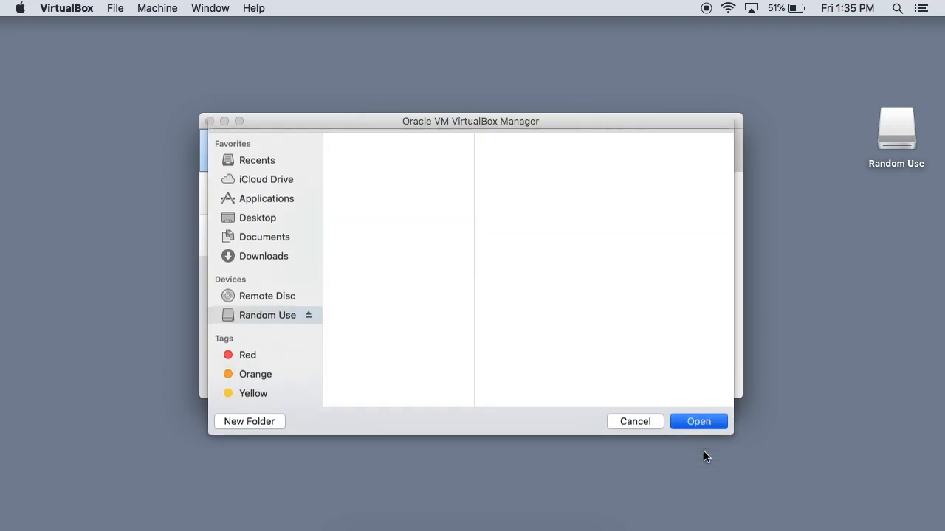
click(697, 422)
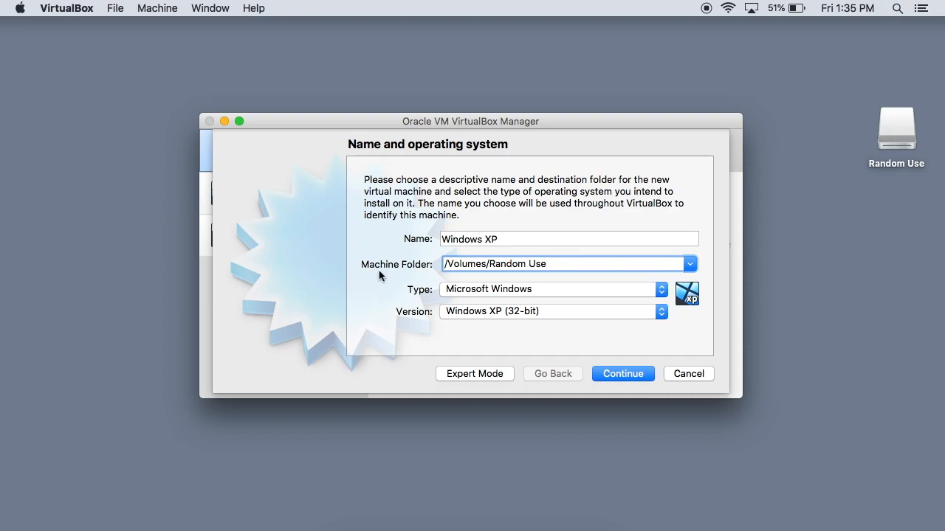
mouse_move(517, 277)
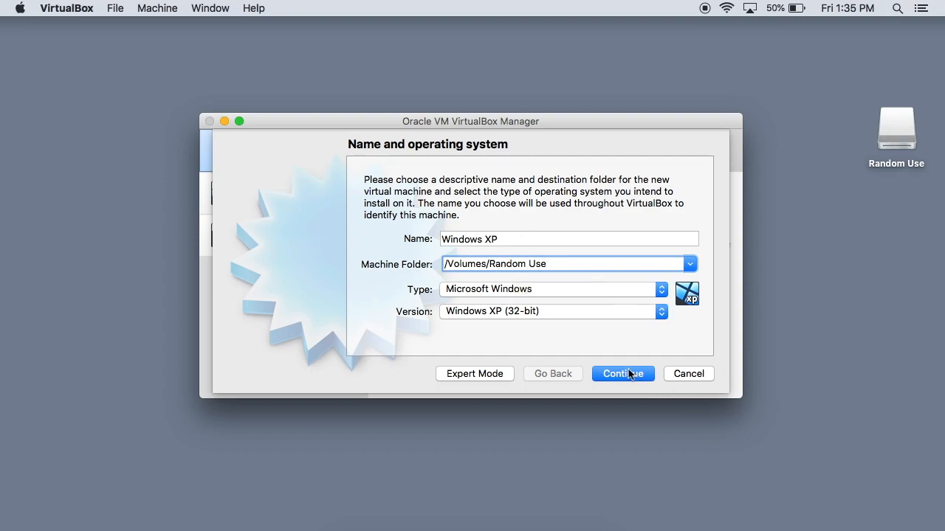
Continue from the name page to the memory size step (192 MB recommended)
click(623, 374)
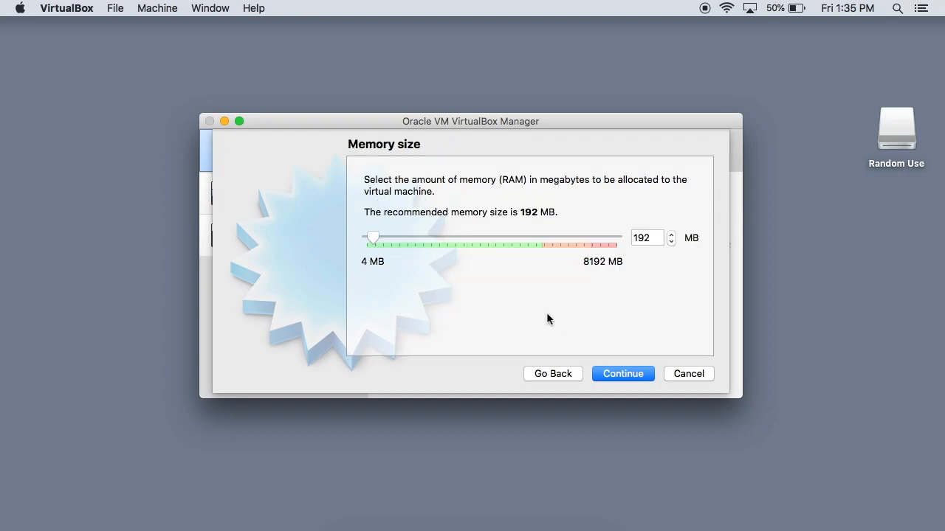
Set the machine's memory to 1024 MB and continue to the hard disk step
click(647, 237)
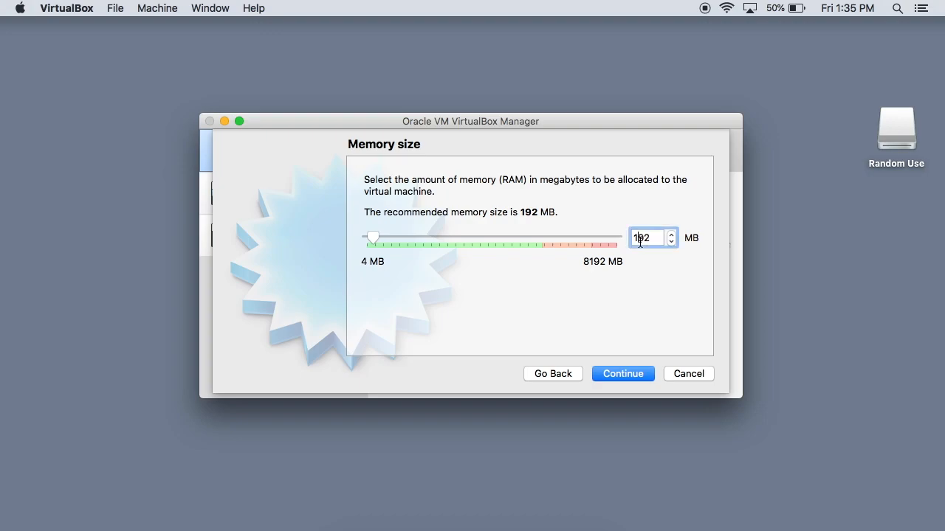
text(1024)
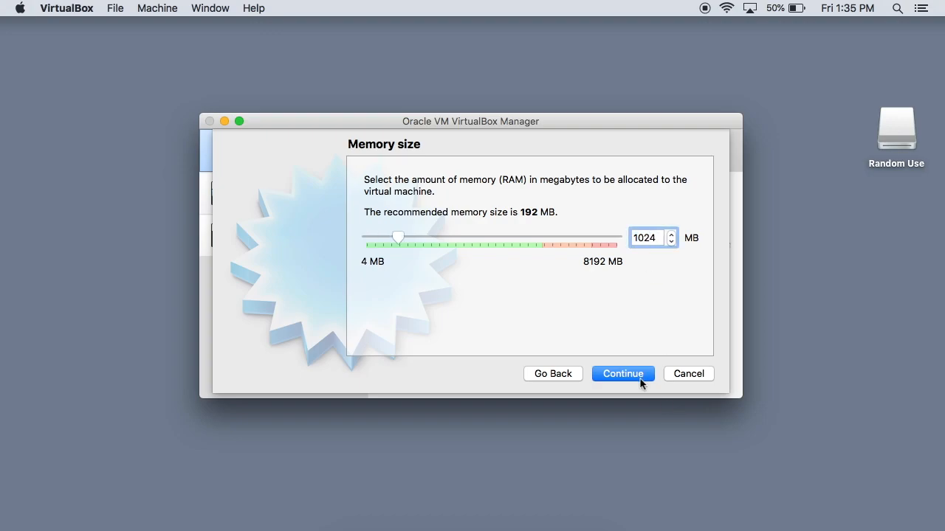
click(623, 373)
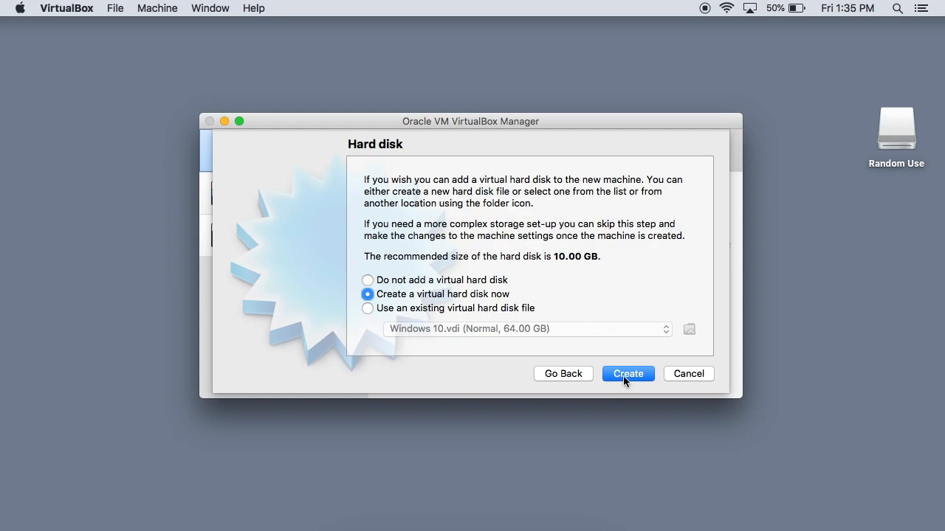
Create a new virtual disk keeping VDI type and dynamic allocation
click(628, 374)
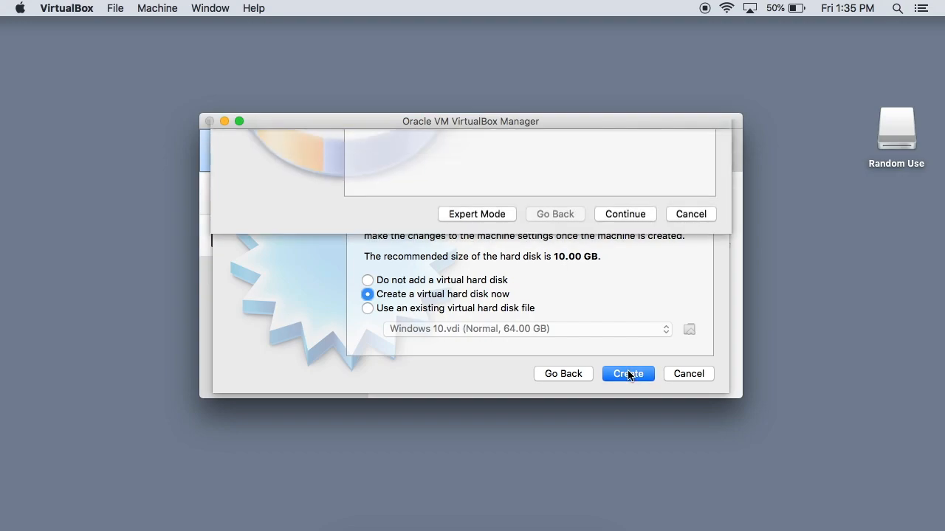
click(628, 374)
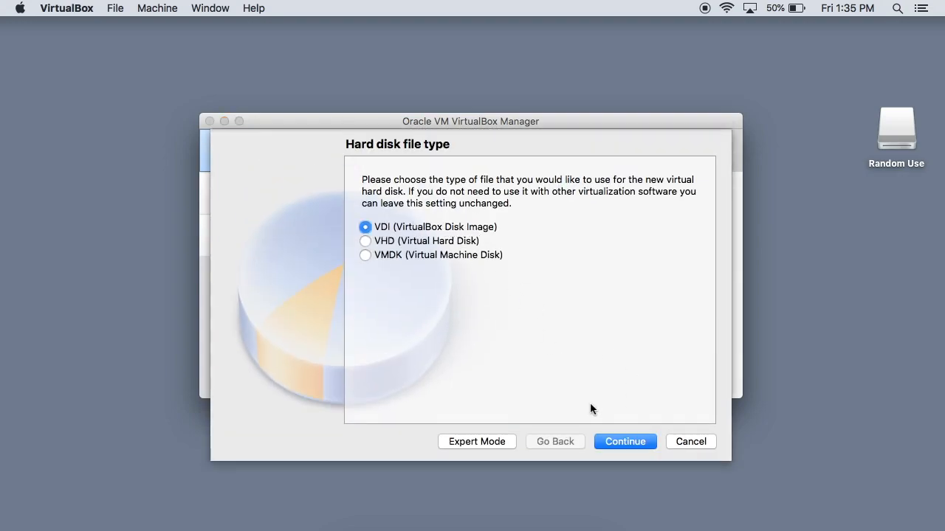
click(624, 441)
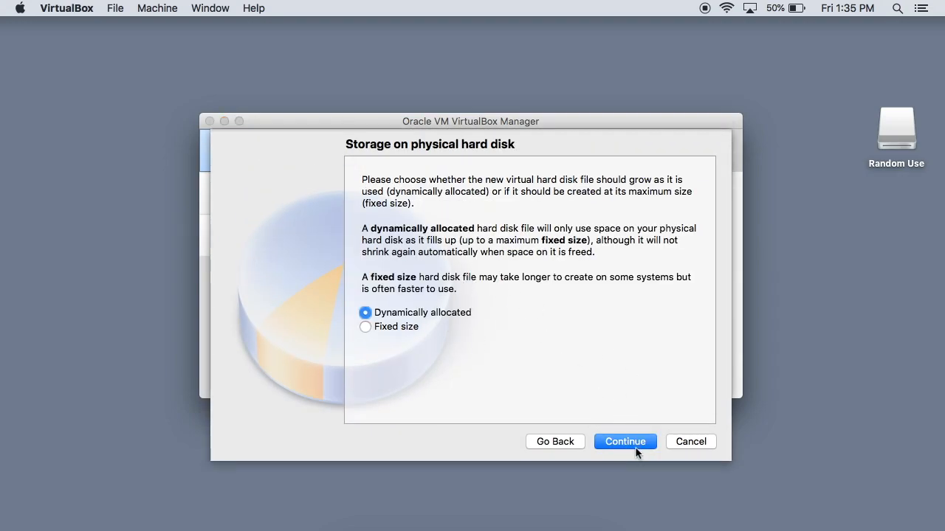
click(624, 441)
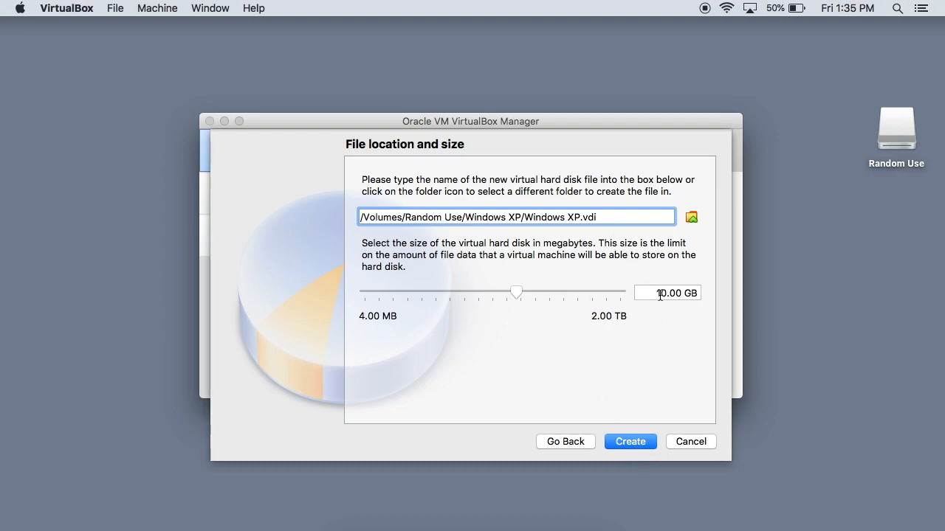
mouse_move(665, 292)
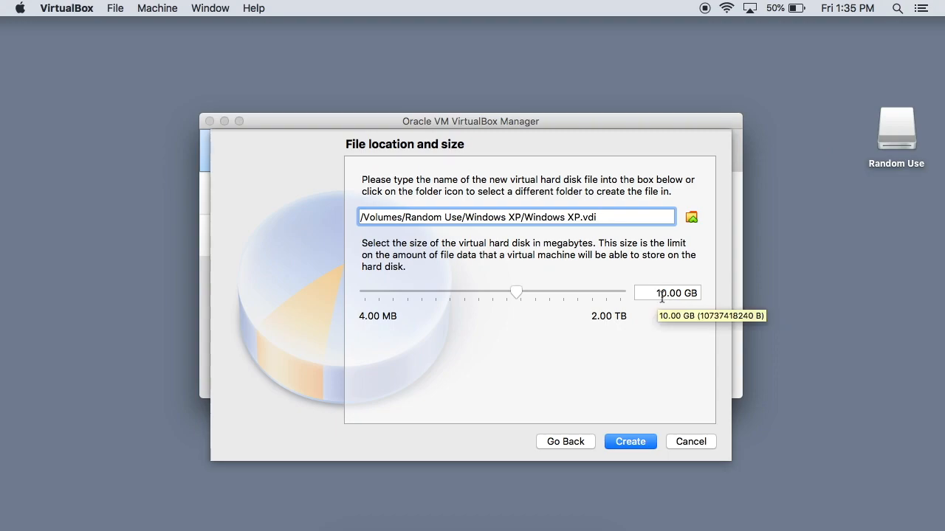
Set the disk size to 20 GB and create it, finishing the Windows XP machine
click(667, 292)
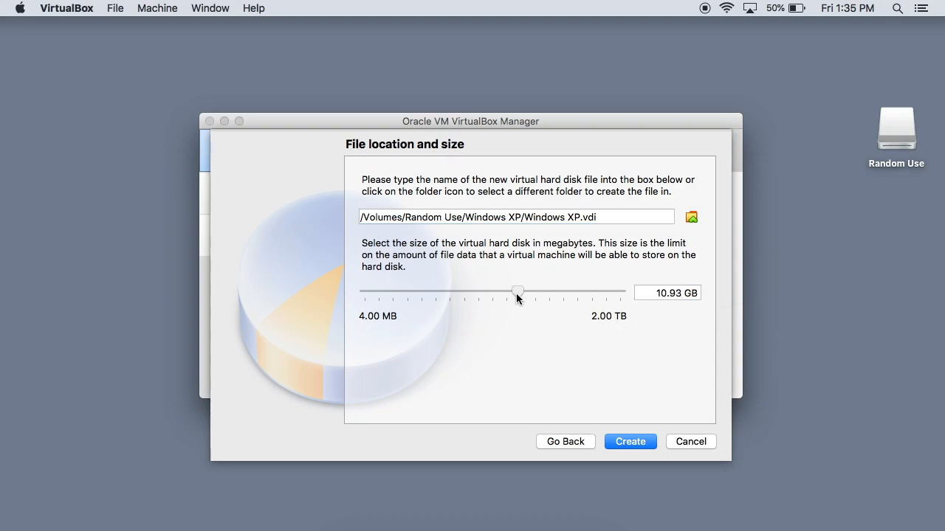
click(667, 292)
text(2000)
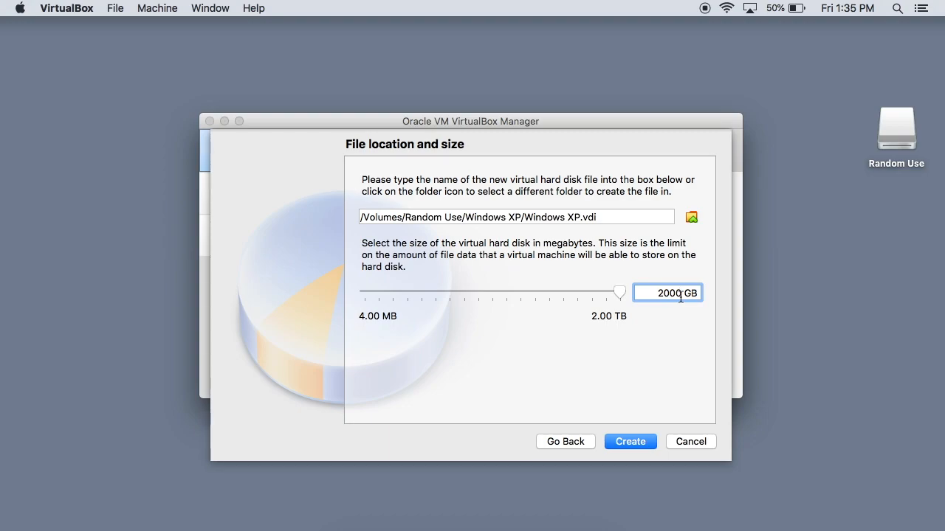
drag(618, 292, 529, 293)
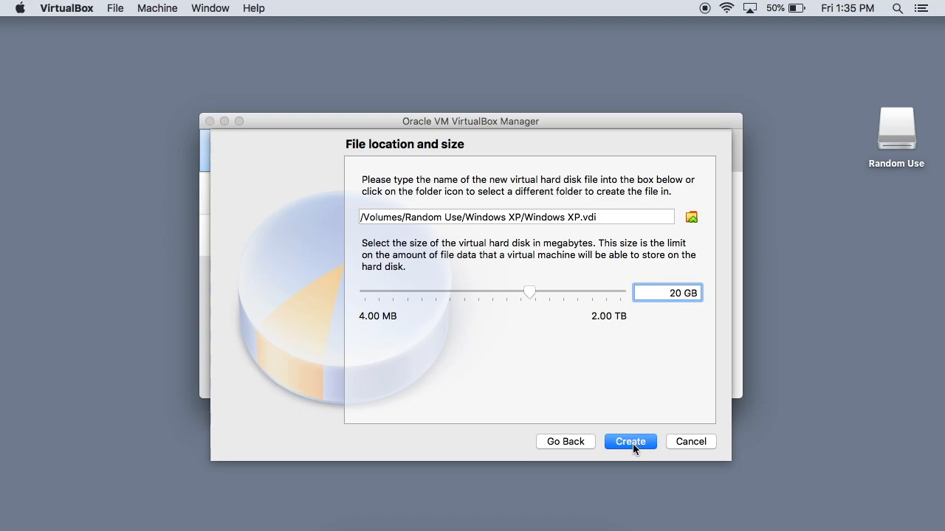
click(628, 441)
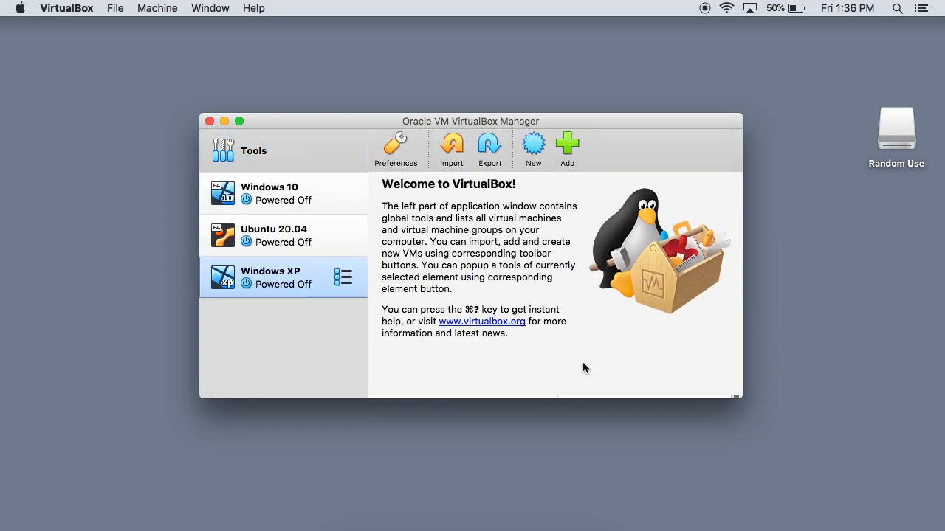
Select the Windows XP machine and start it
click(283, 278)
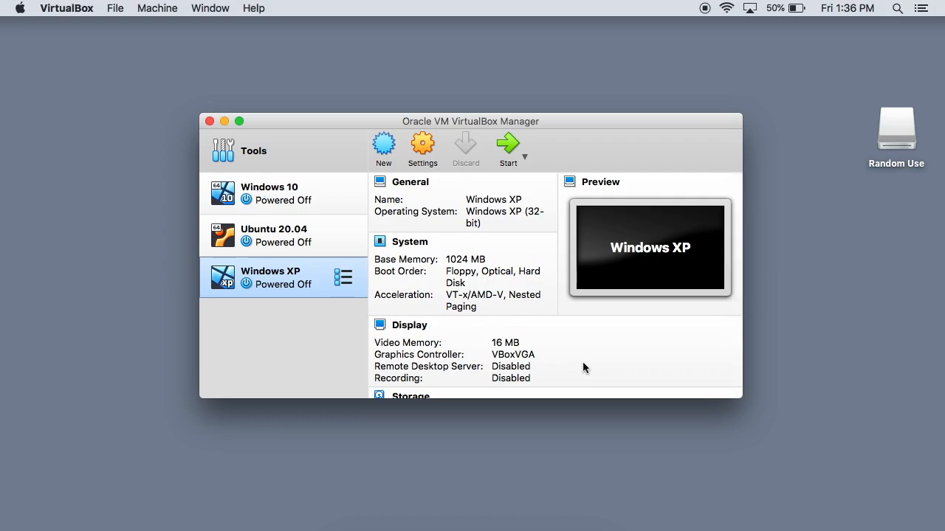
mouse_move(853, 198)
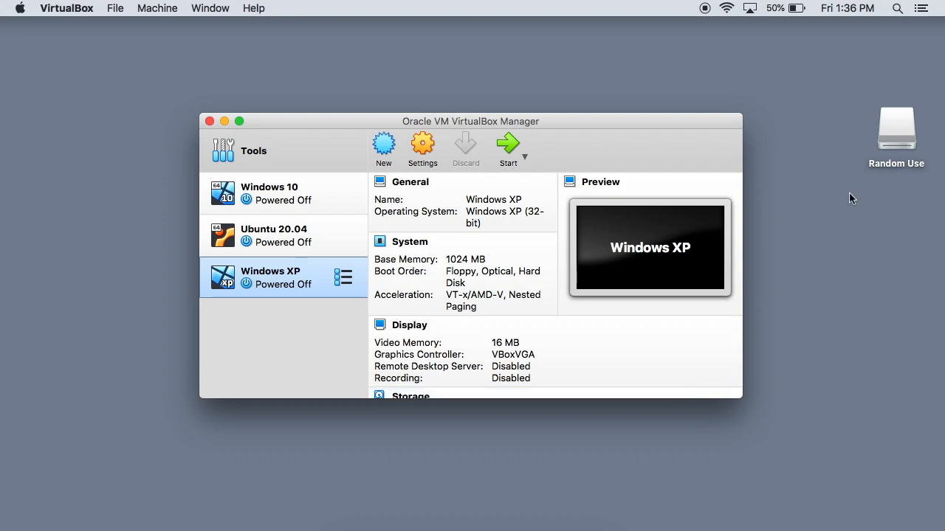
mouse_move(360, 322)
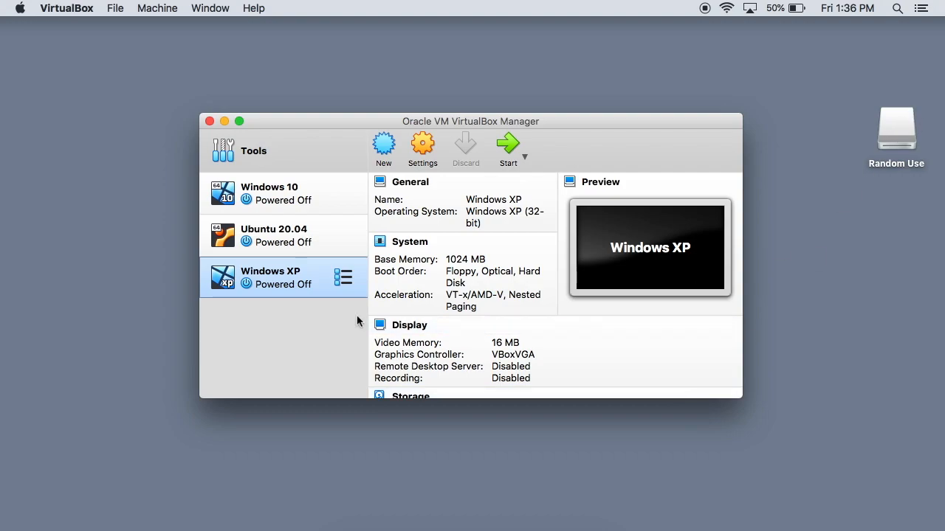
mouse_move(558, 145)
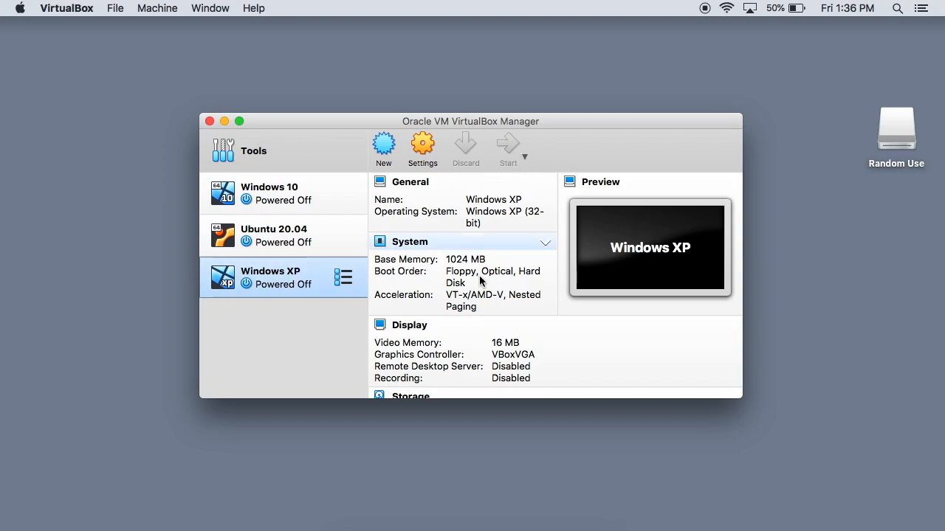
click(508, 148)
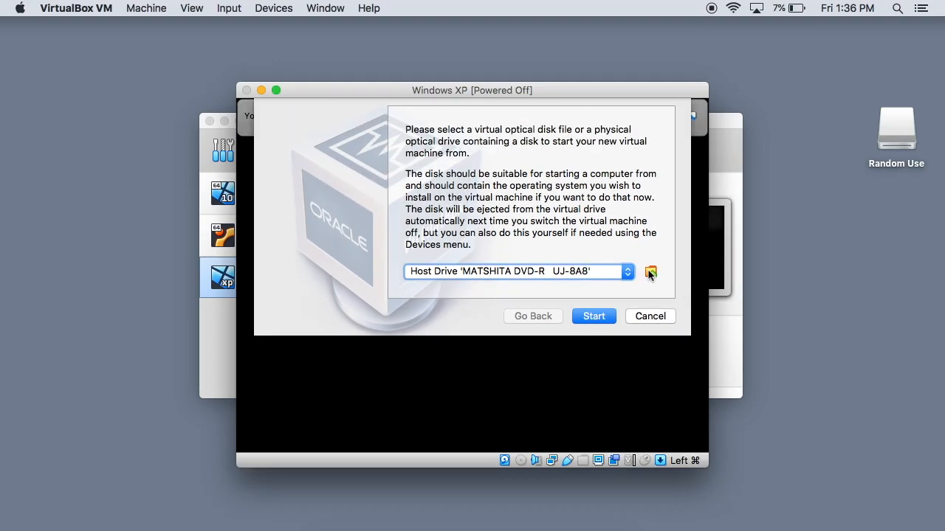
Boot the machine from Windows XP SP2 Home.iso in Downloads, reaching the blue Windows Setup screen
click(649, 272)
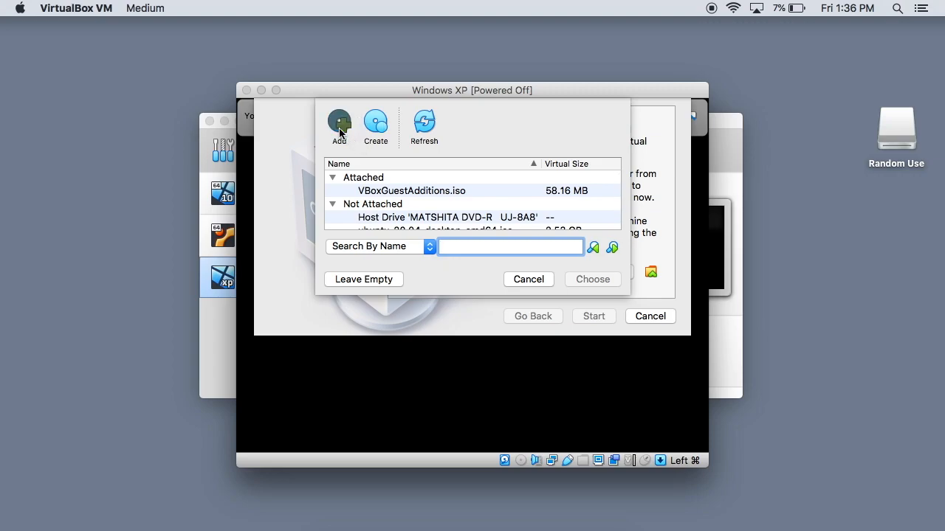
click(340, 121)
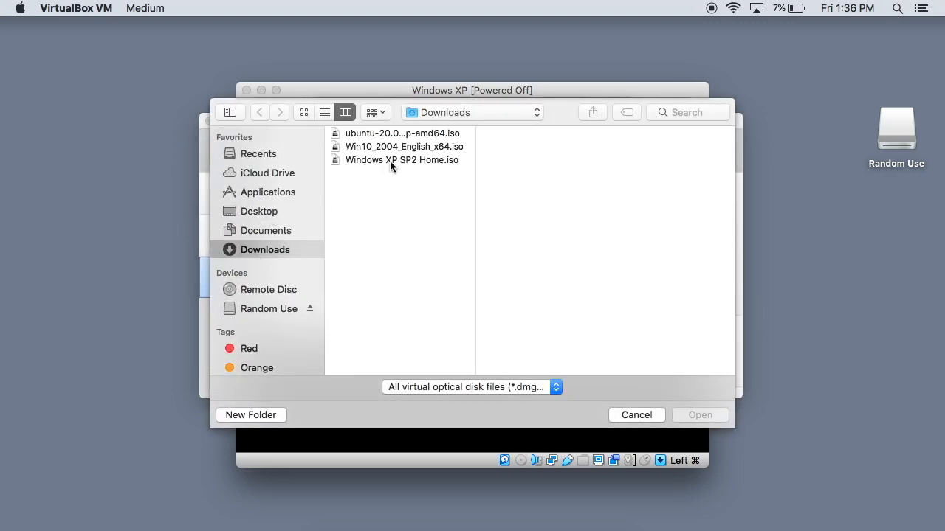
click(402, 159)
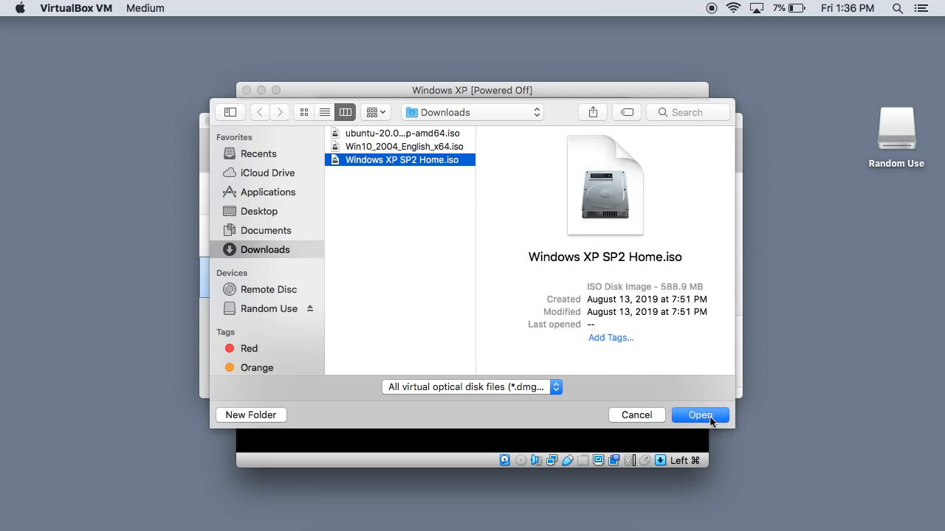
click(700, 415)
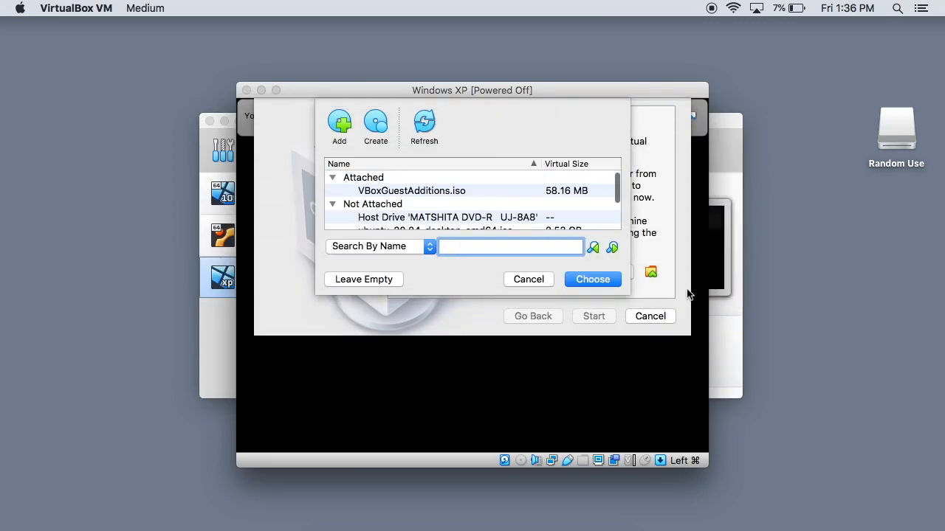
click(592, 279)
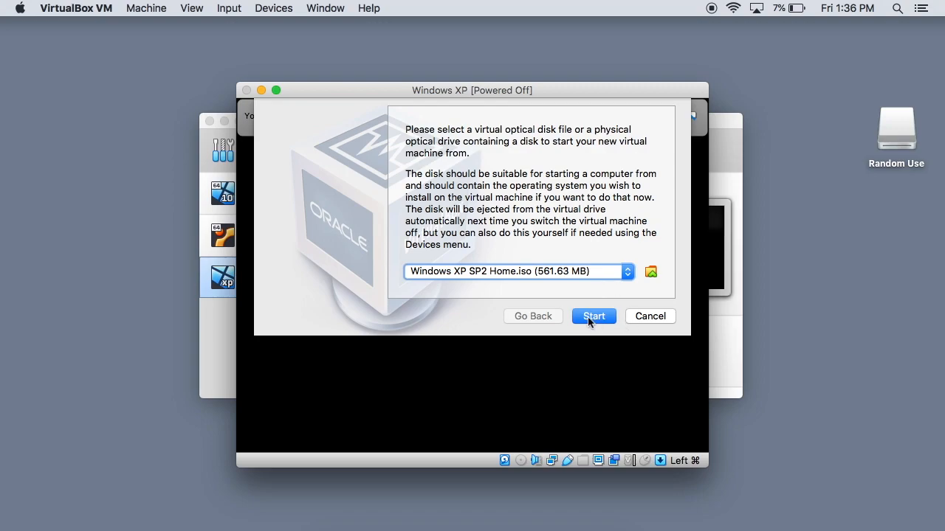
click(594, 316)
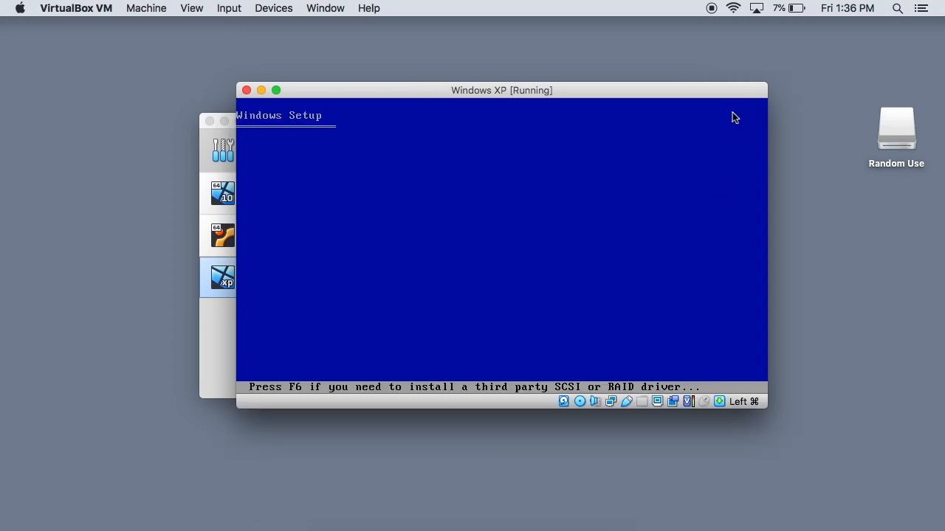
mouse_move(581, 198)
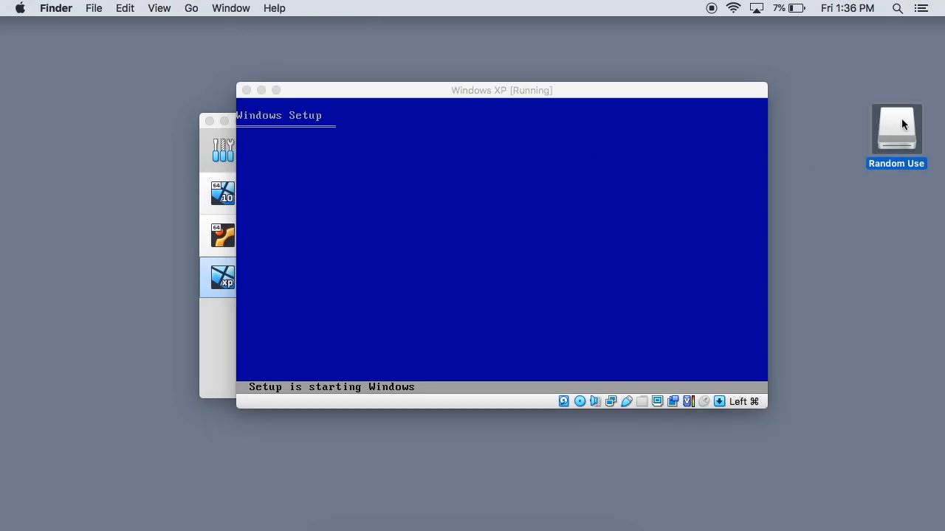
Show the Windows XP machine folder on the Random Use drive with its Logs, .vbox and Windows XP.vdi files
double_click(895, 125)
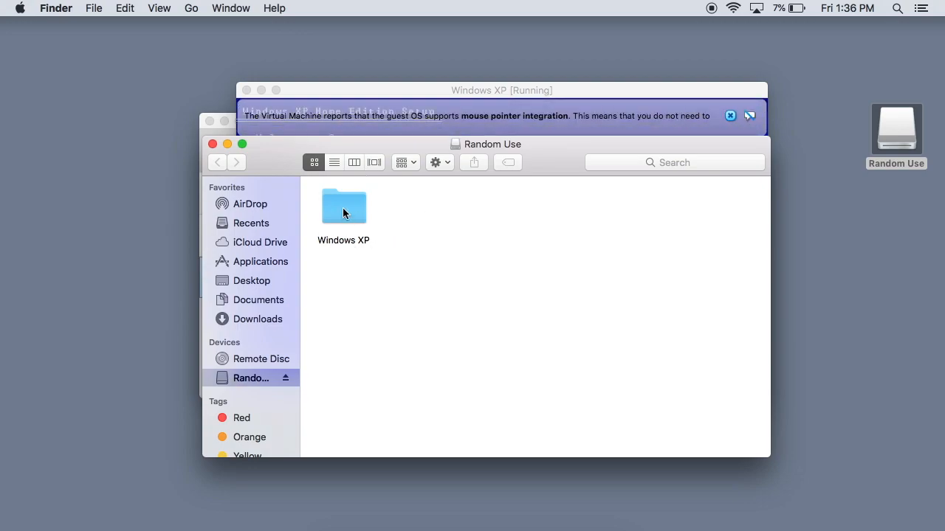
click(343, 207)
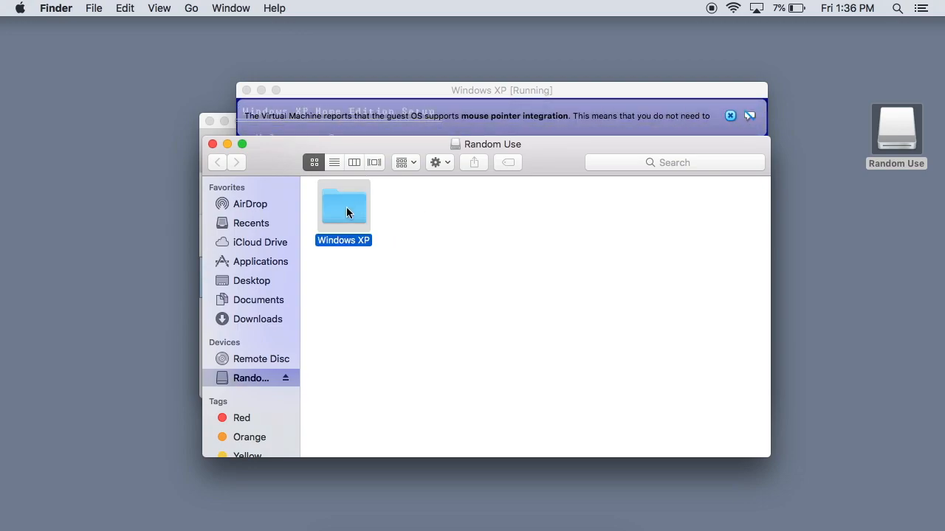
double_click(342, 205)
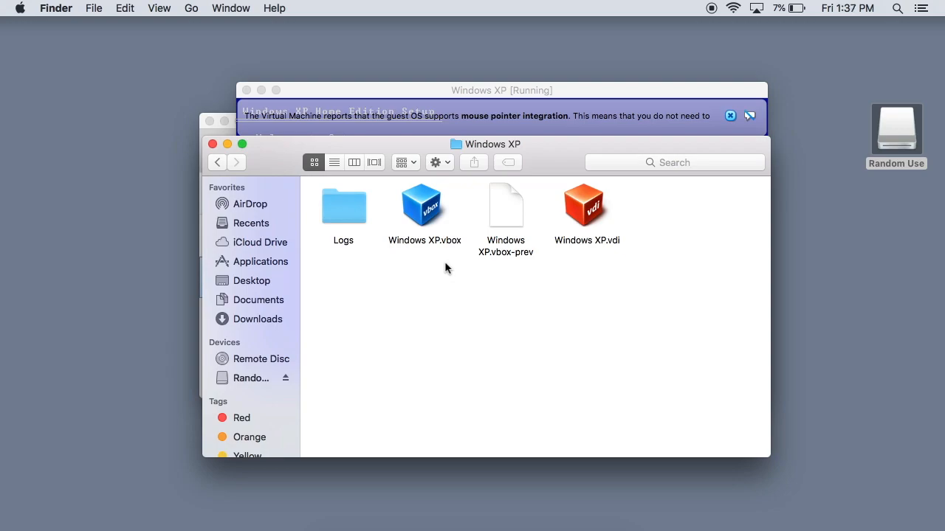
mouse_move(604, 121)
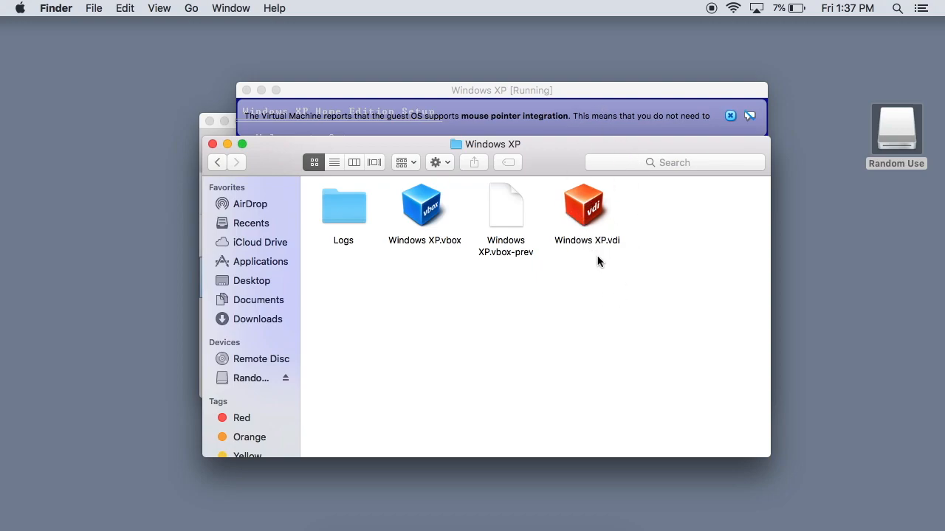
mouse_move(601, 254)
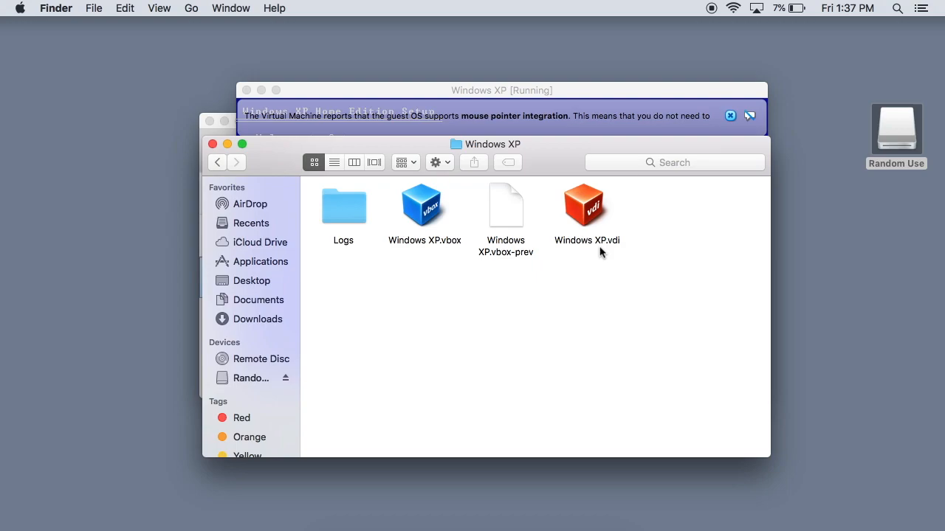
mouse_move(333, 180)
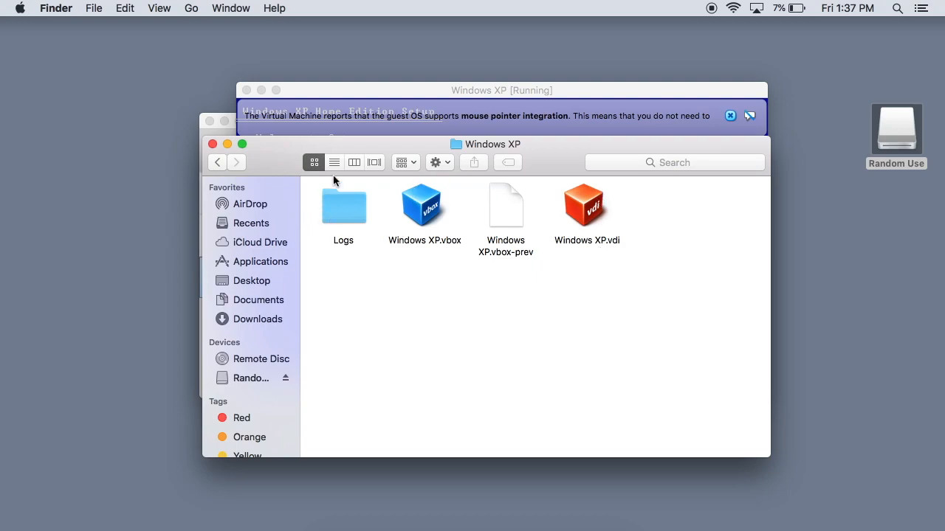
mouse_move(393, 251)
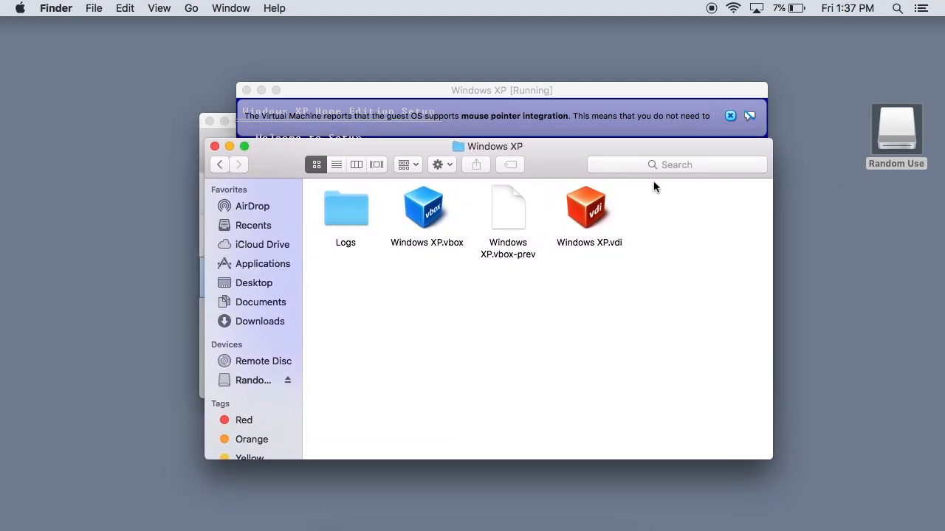
View the VirtualBox VMs folder and the Random Use drive side by side in Finder
click(676, 164)
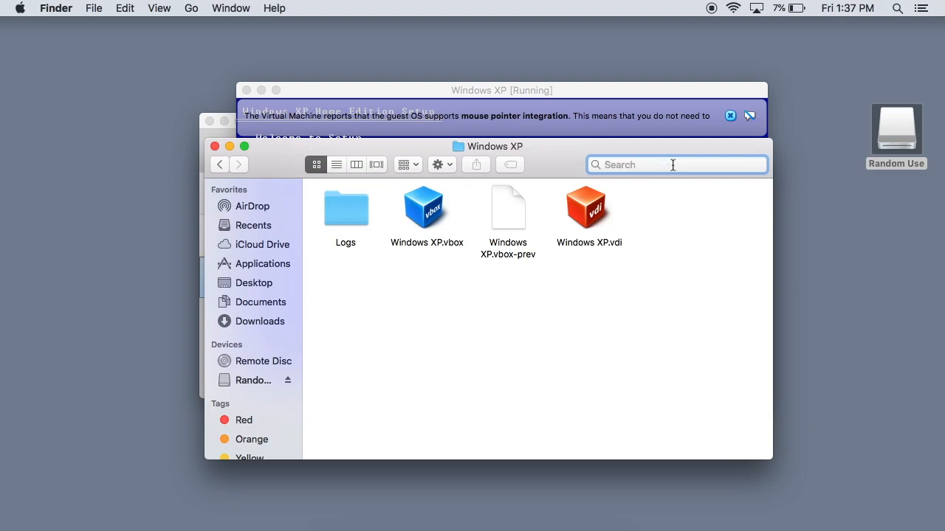
click(219, 164)
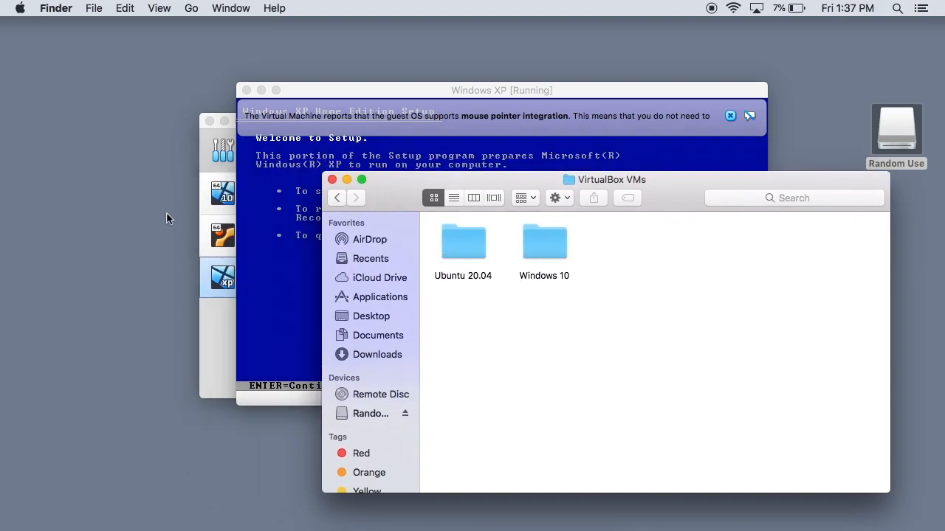
drag(605, 181, 453, 183)
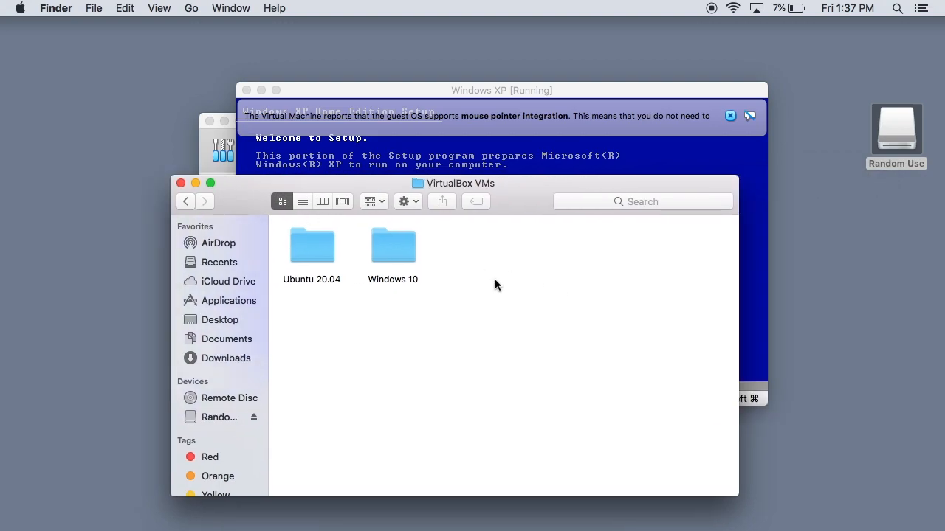
double_click(895, 130)
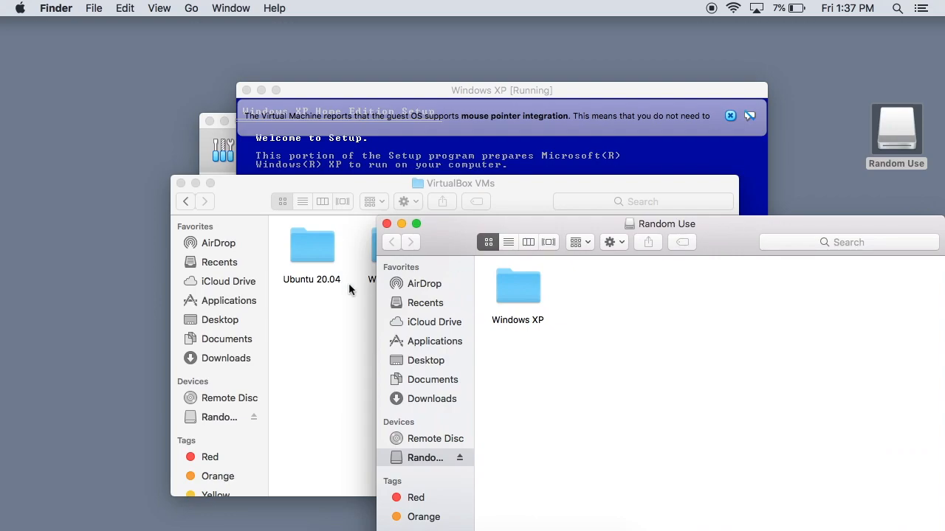
Close both Finder windows to return to the Windows XP Setup license screen
click(385, 224)
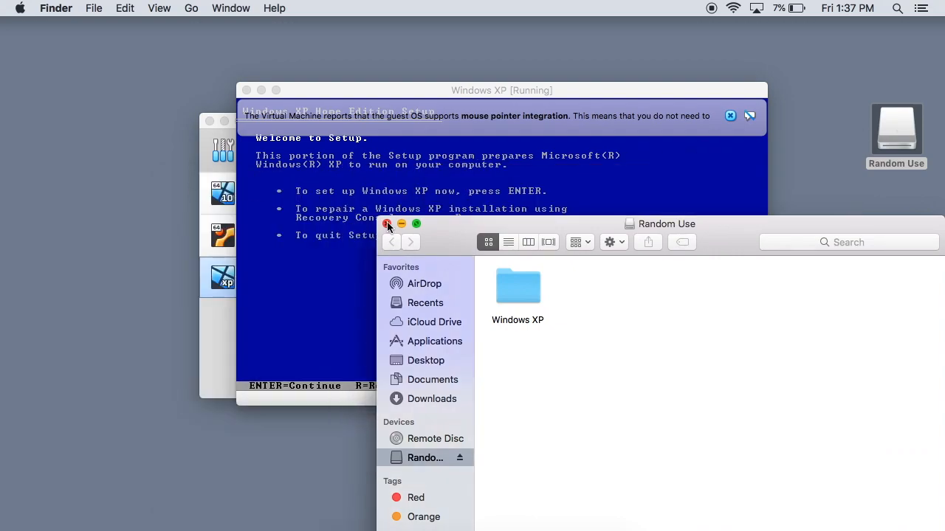
click(387, 225)
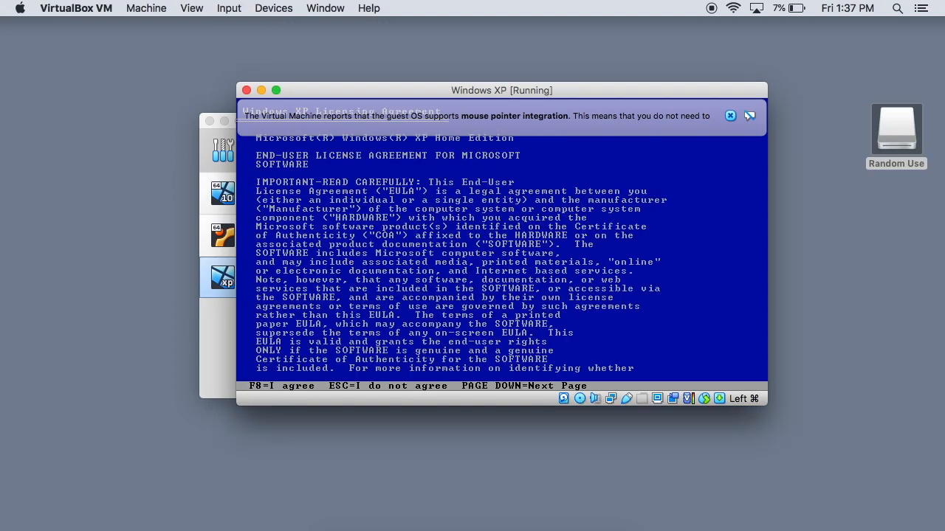
Accept the Windows XP EULA with F8 and format the new C: partition with full NTFS
key(f8)
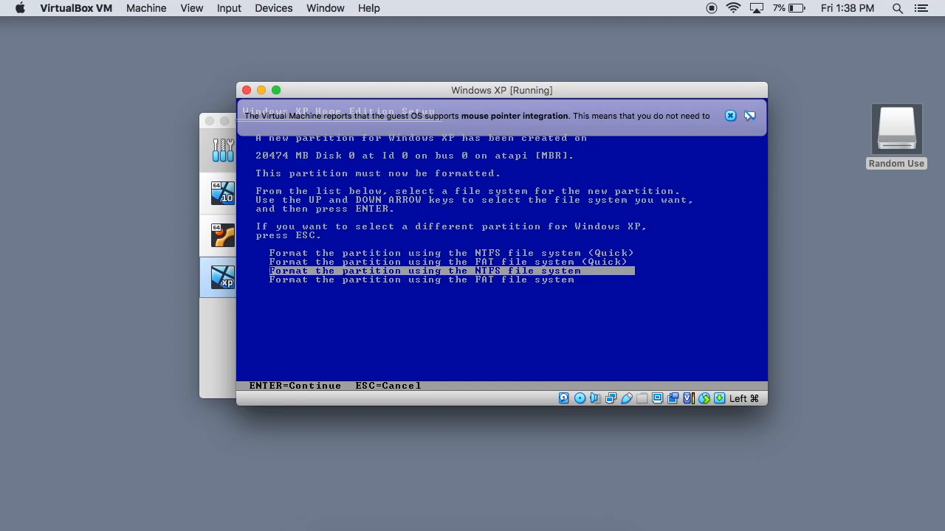
key(Return)
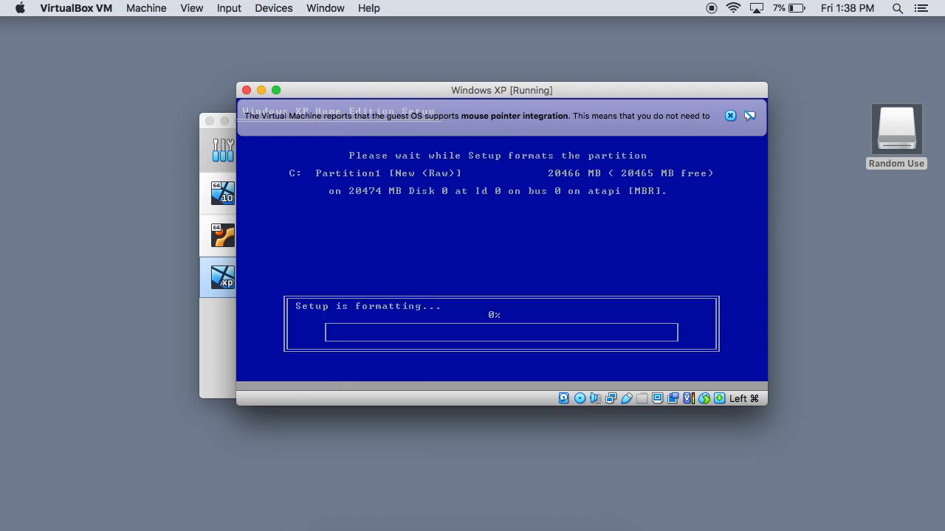
mouse_move(729, 115)
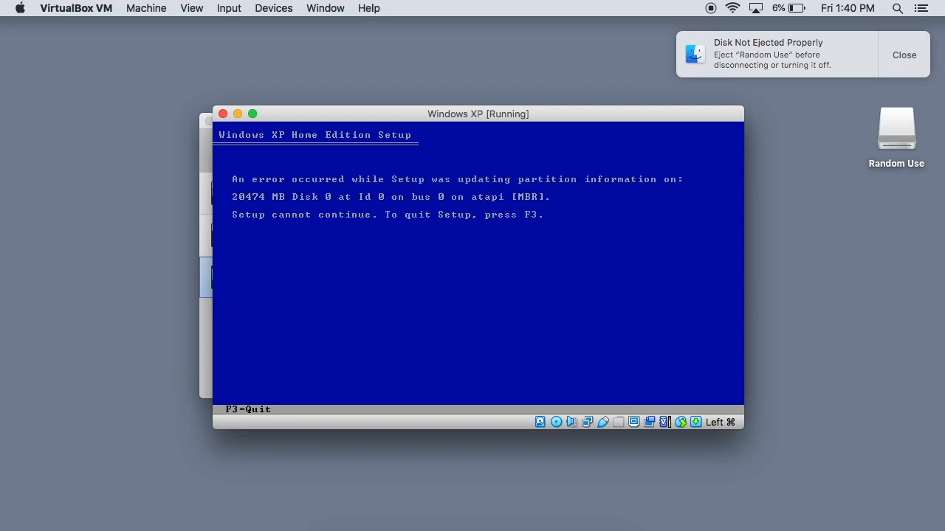
mouse_move(855, 146)
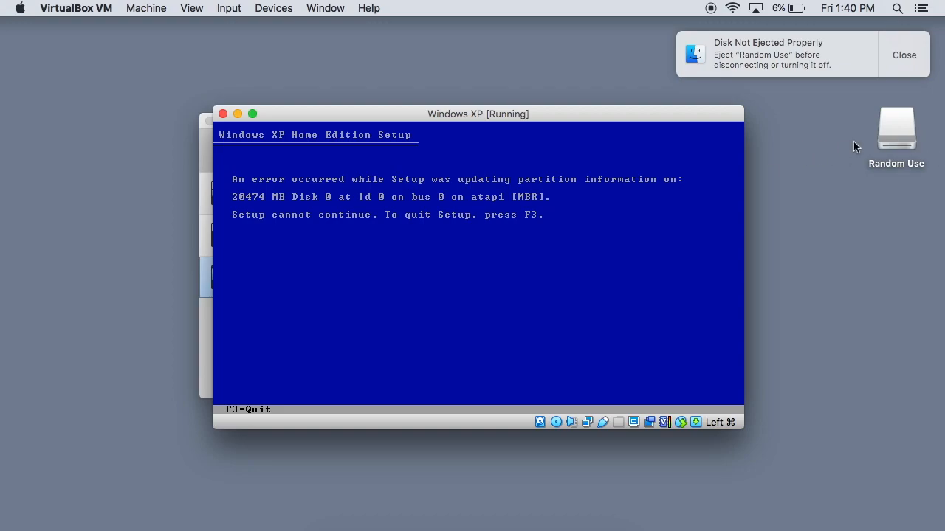
Bring the Oracle VM VirtualBox Manager window to the front over the failing XP Setup
click(144, 9)
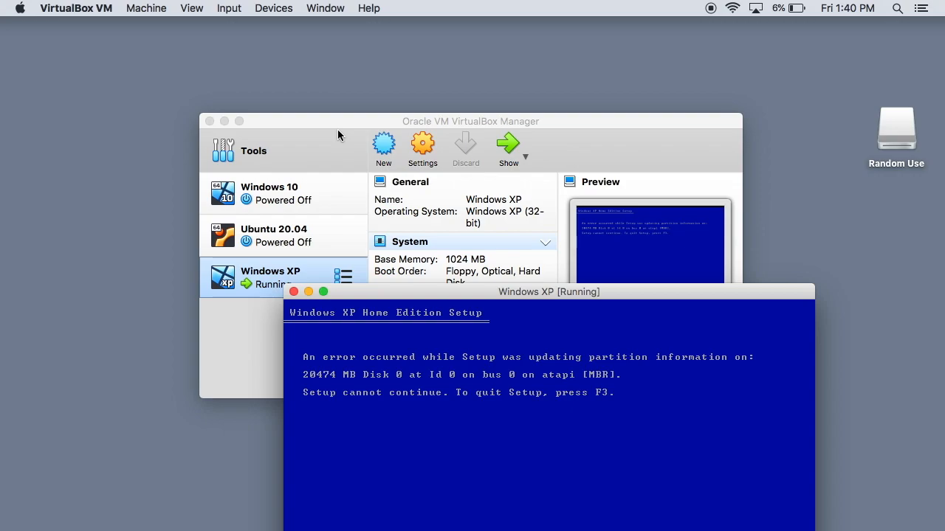
Review the Tools page, then the Windows 10 and Ubuntu 20.04 machines' details in the Manager
click(471, 121)
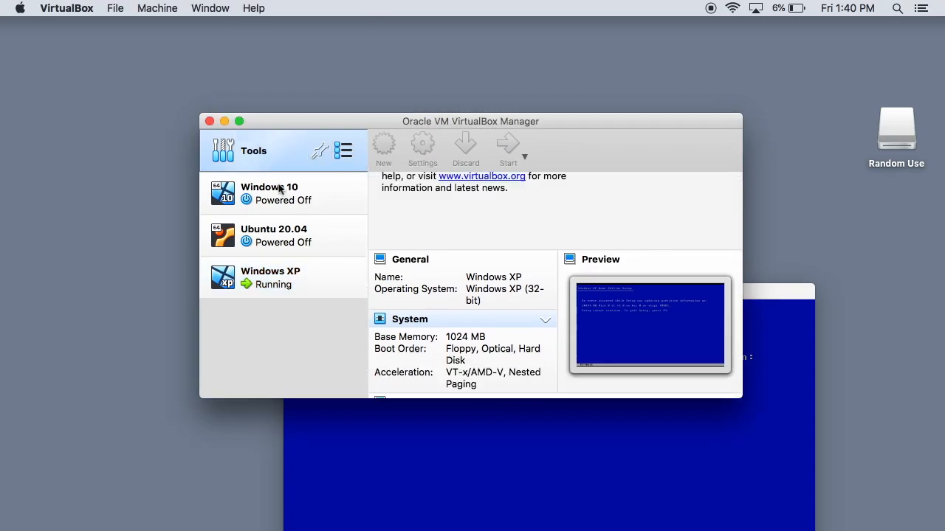
click(269, 192)
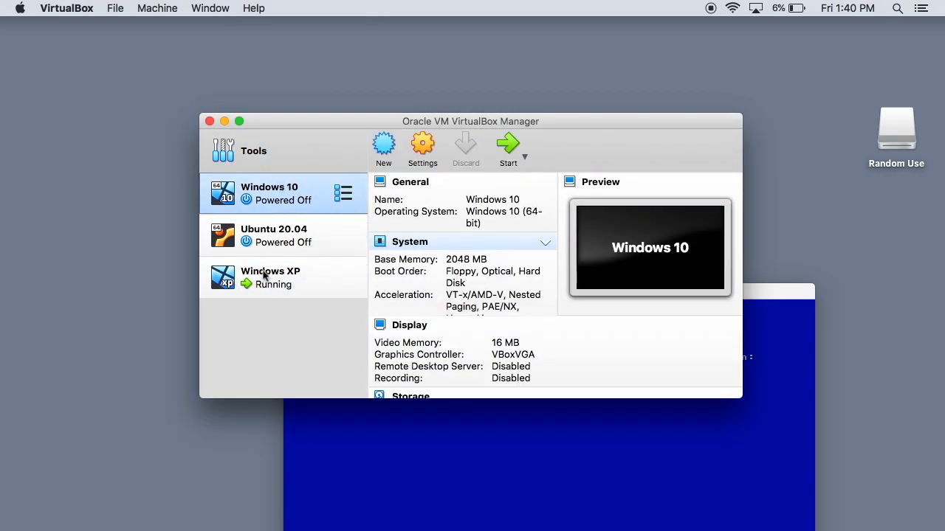
click(273, 235)
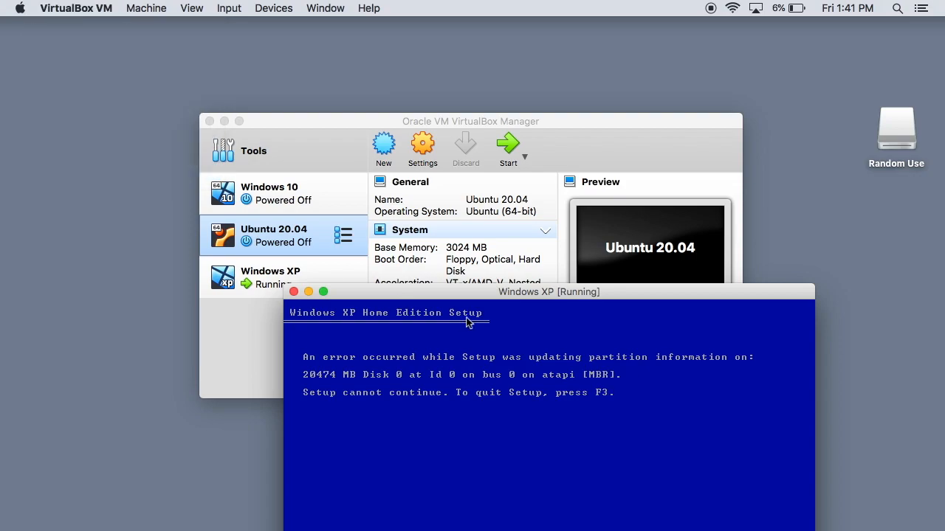
Close the Windows XP machine window choosing 'Power off the machine' and confirm
click(294, 292)
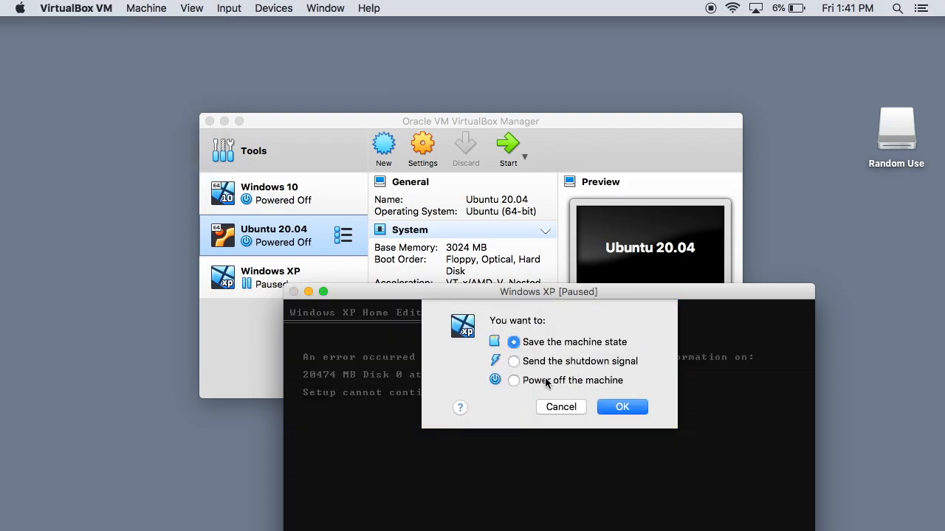
click(514, 381)
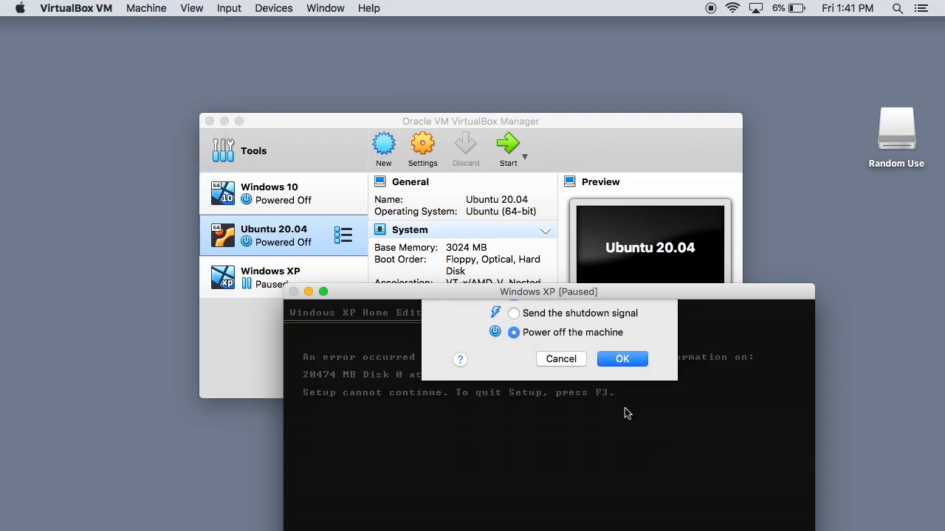
click(622, 359)
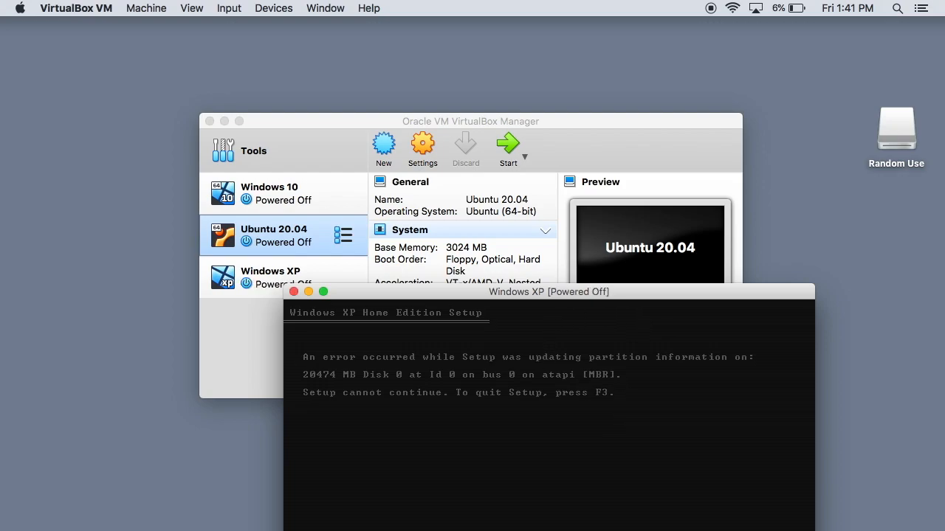